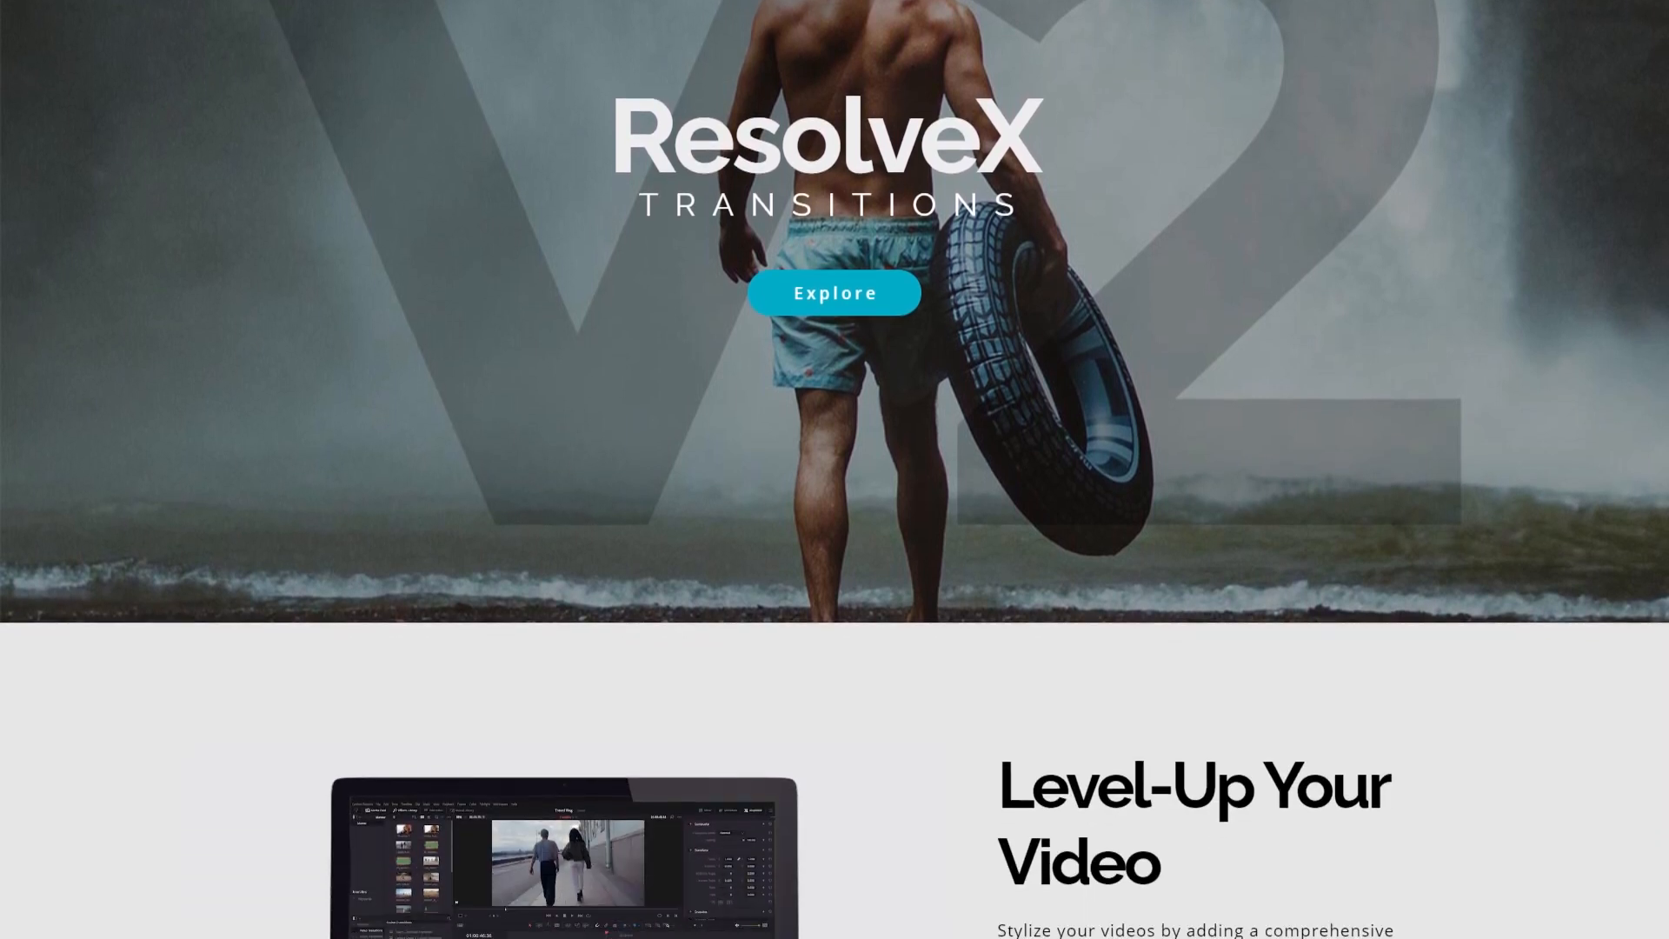
- Scroll down the ResolveX Transitions page before returning to the desktop
scroll(down, 3)
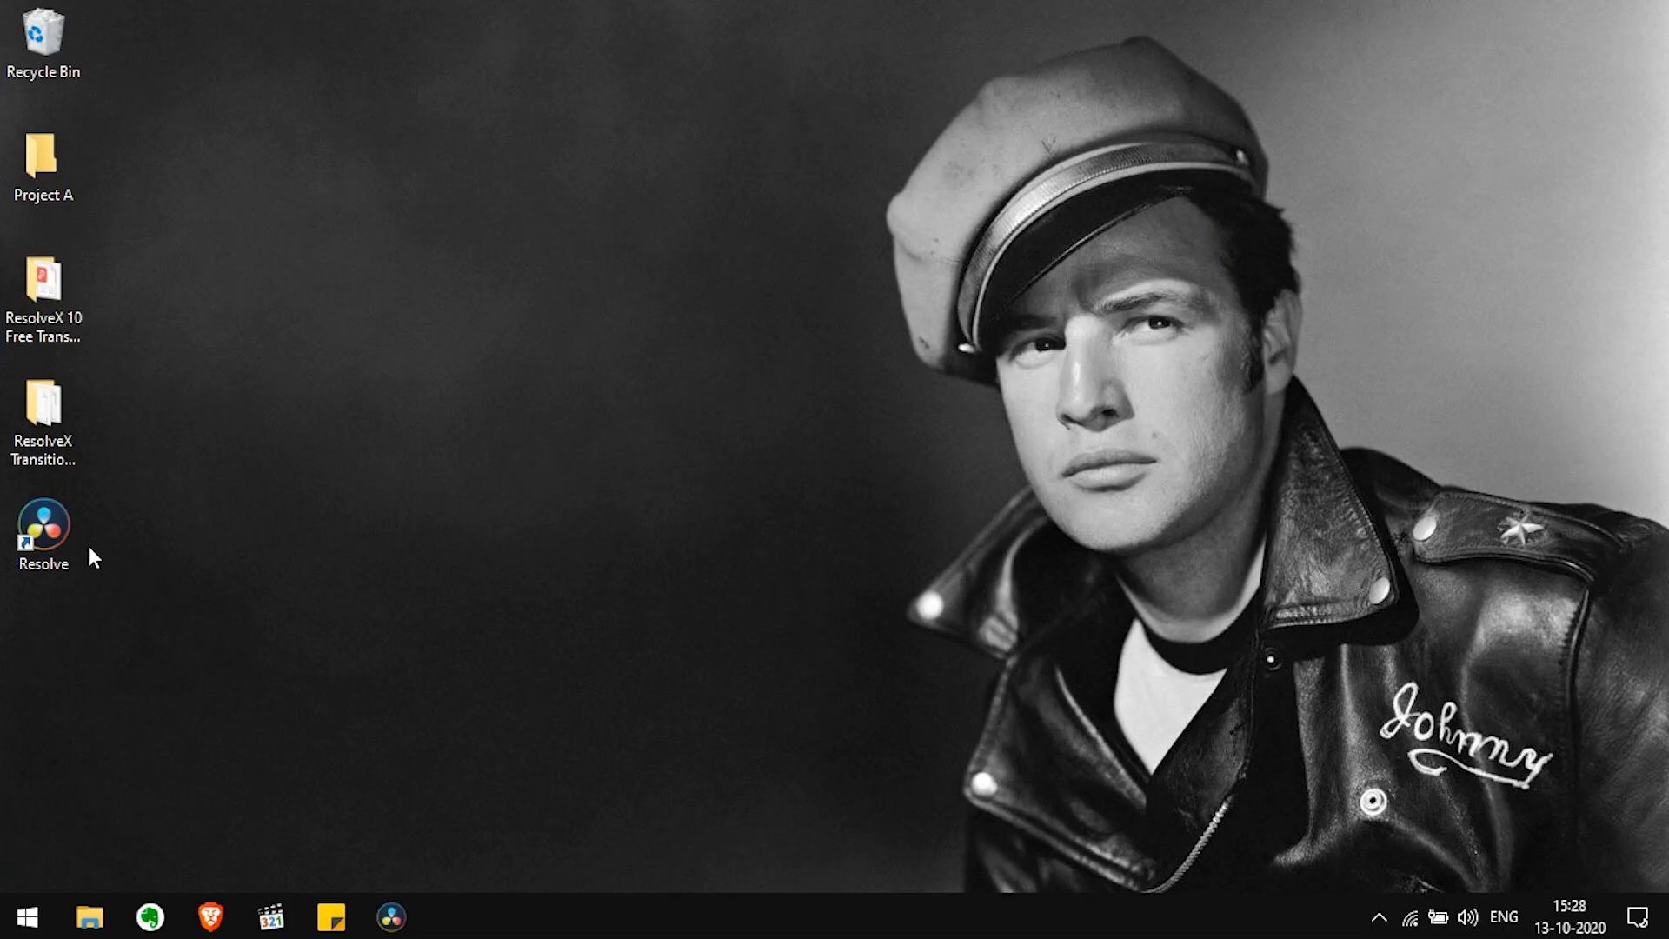
- Launch DaVinci Resolve Studio 16 from the desktop shortcut
double_click(43, 524)
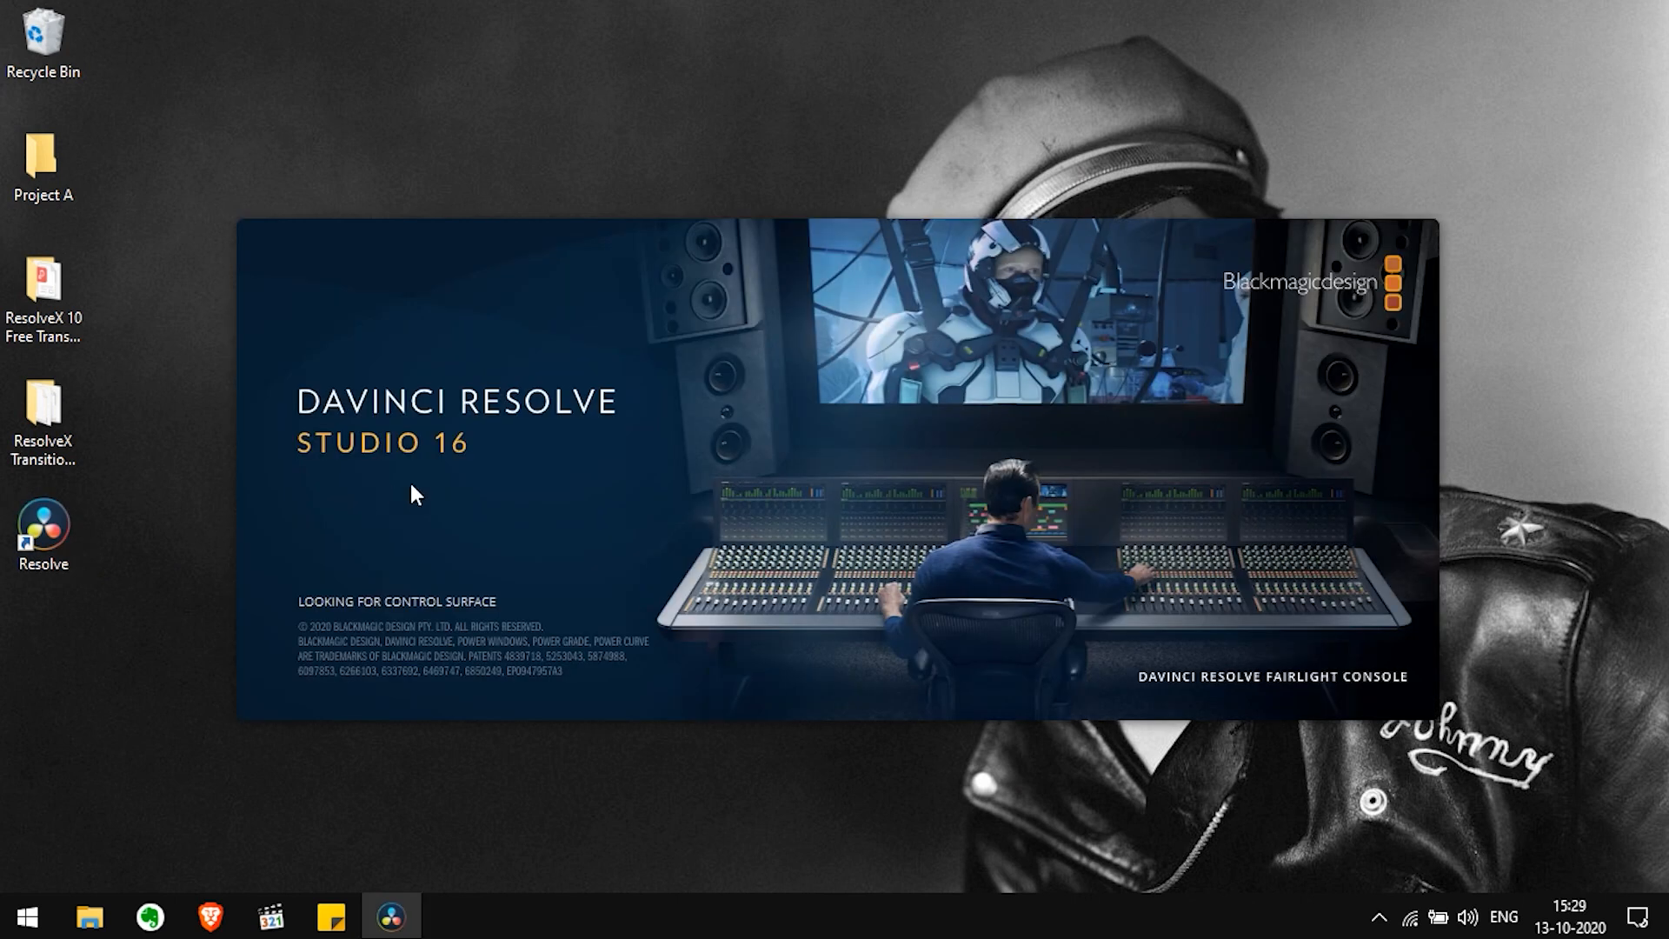
mouse_move(797, 560)
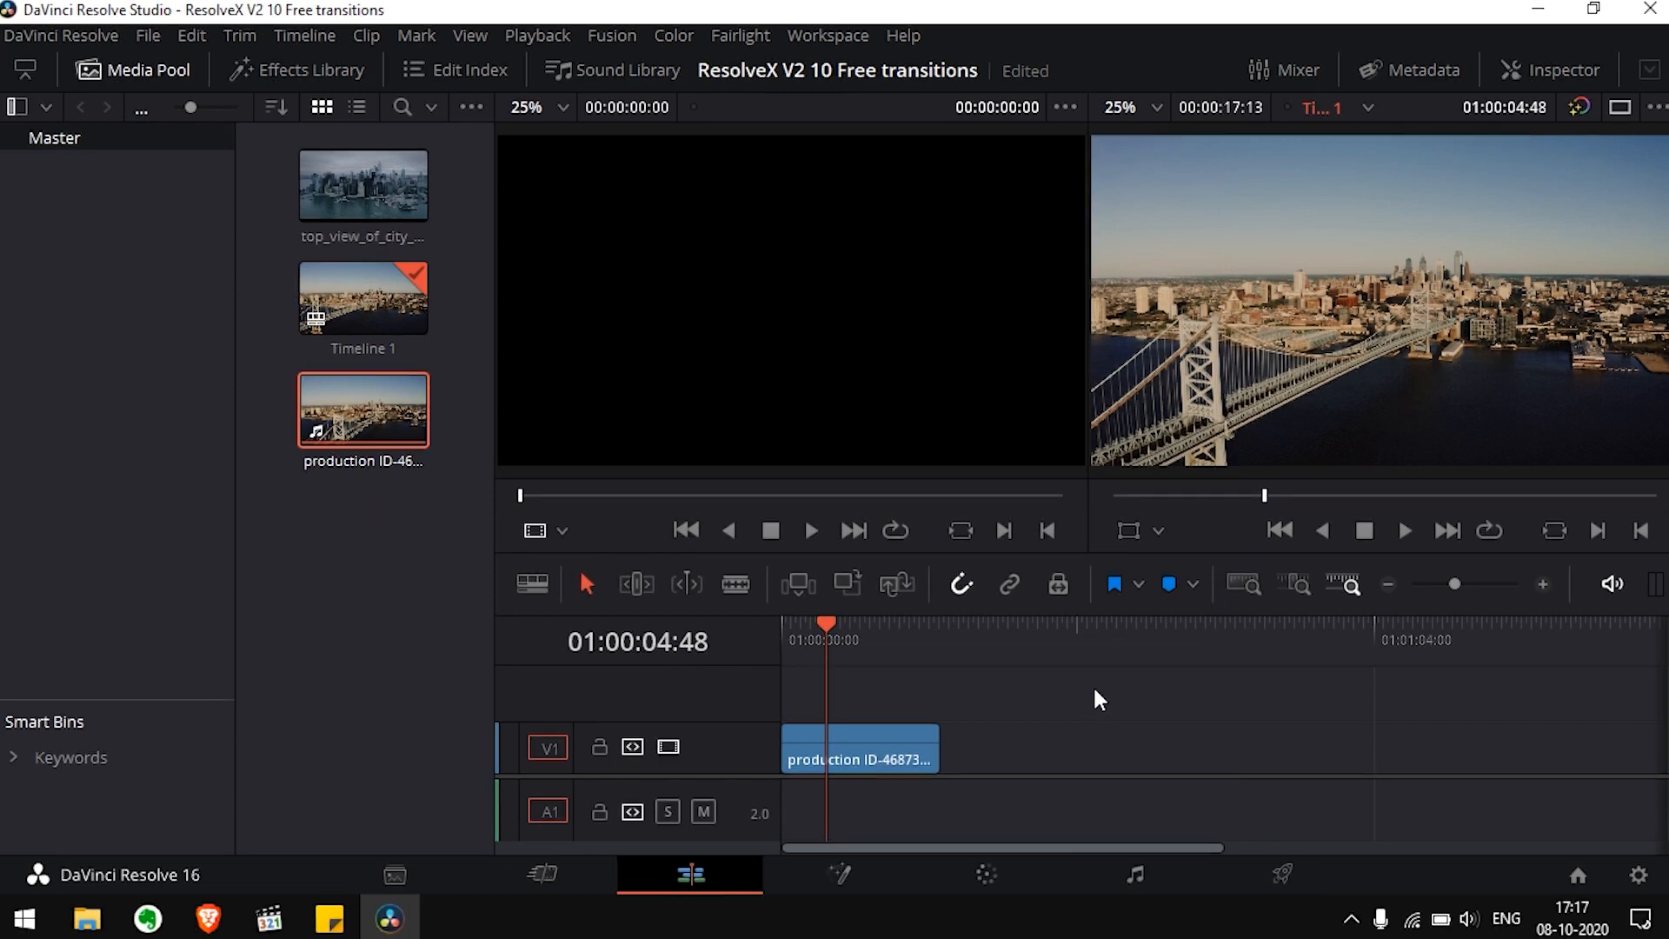
mouse_move(1081, 706)
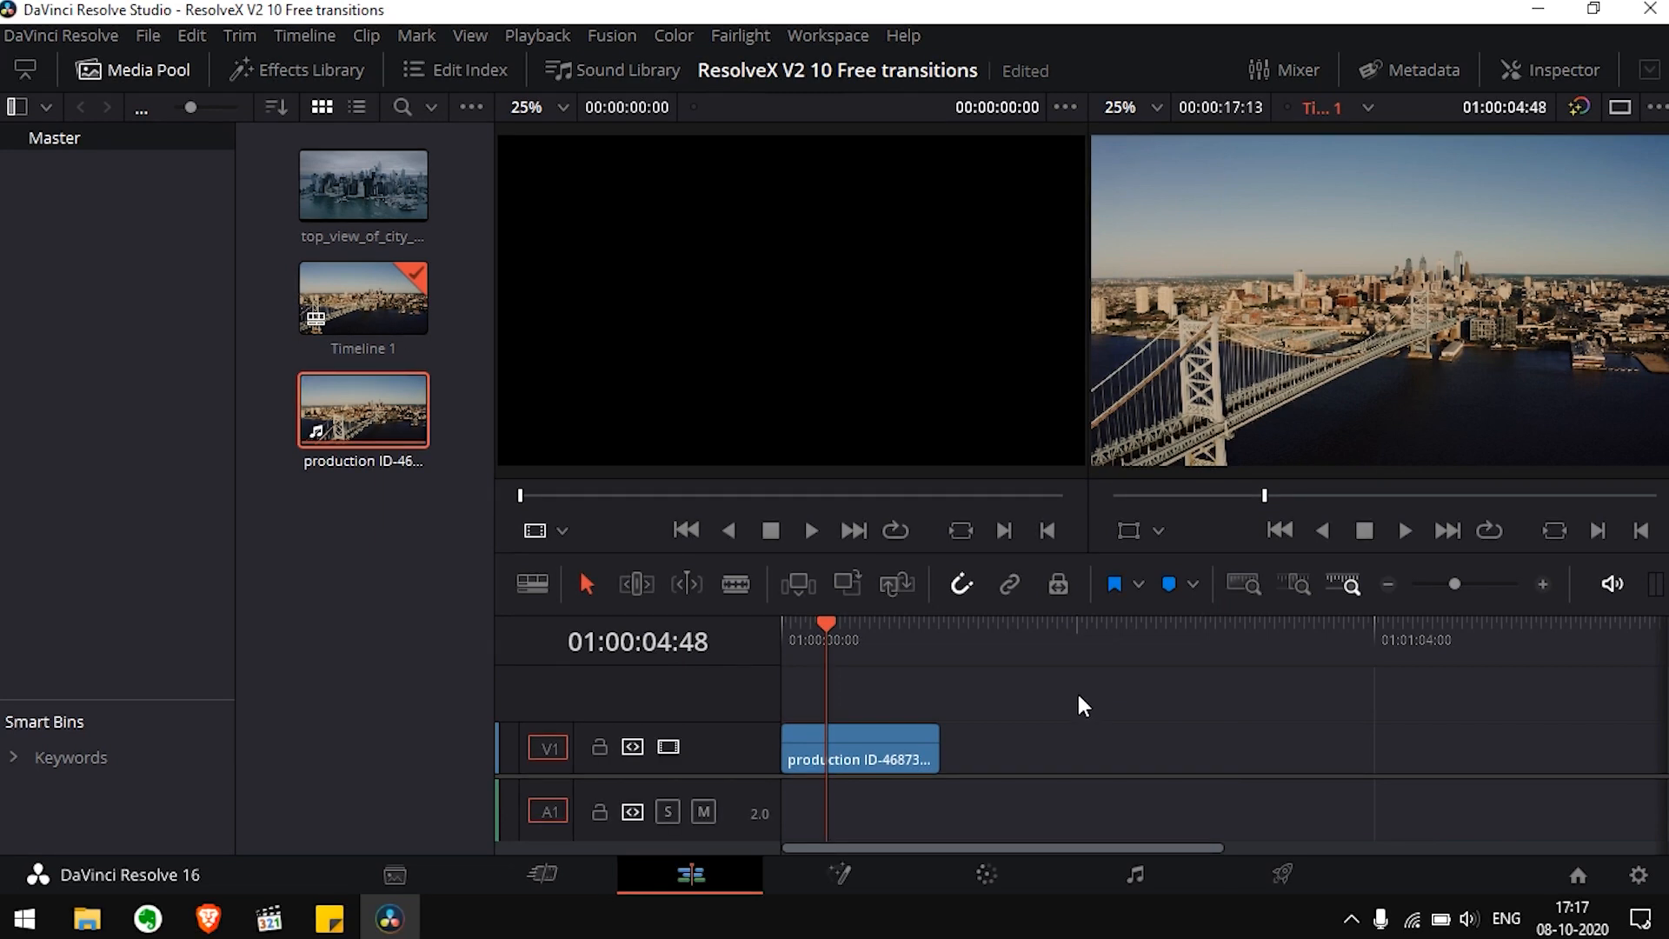
mouse_move(862, 848)
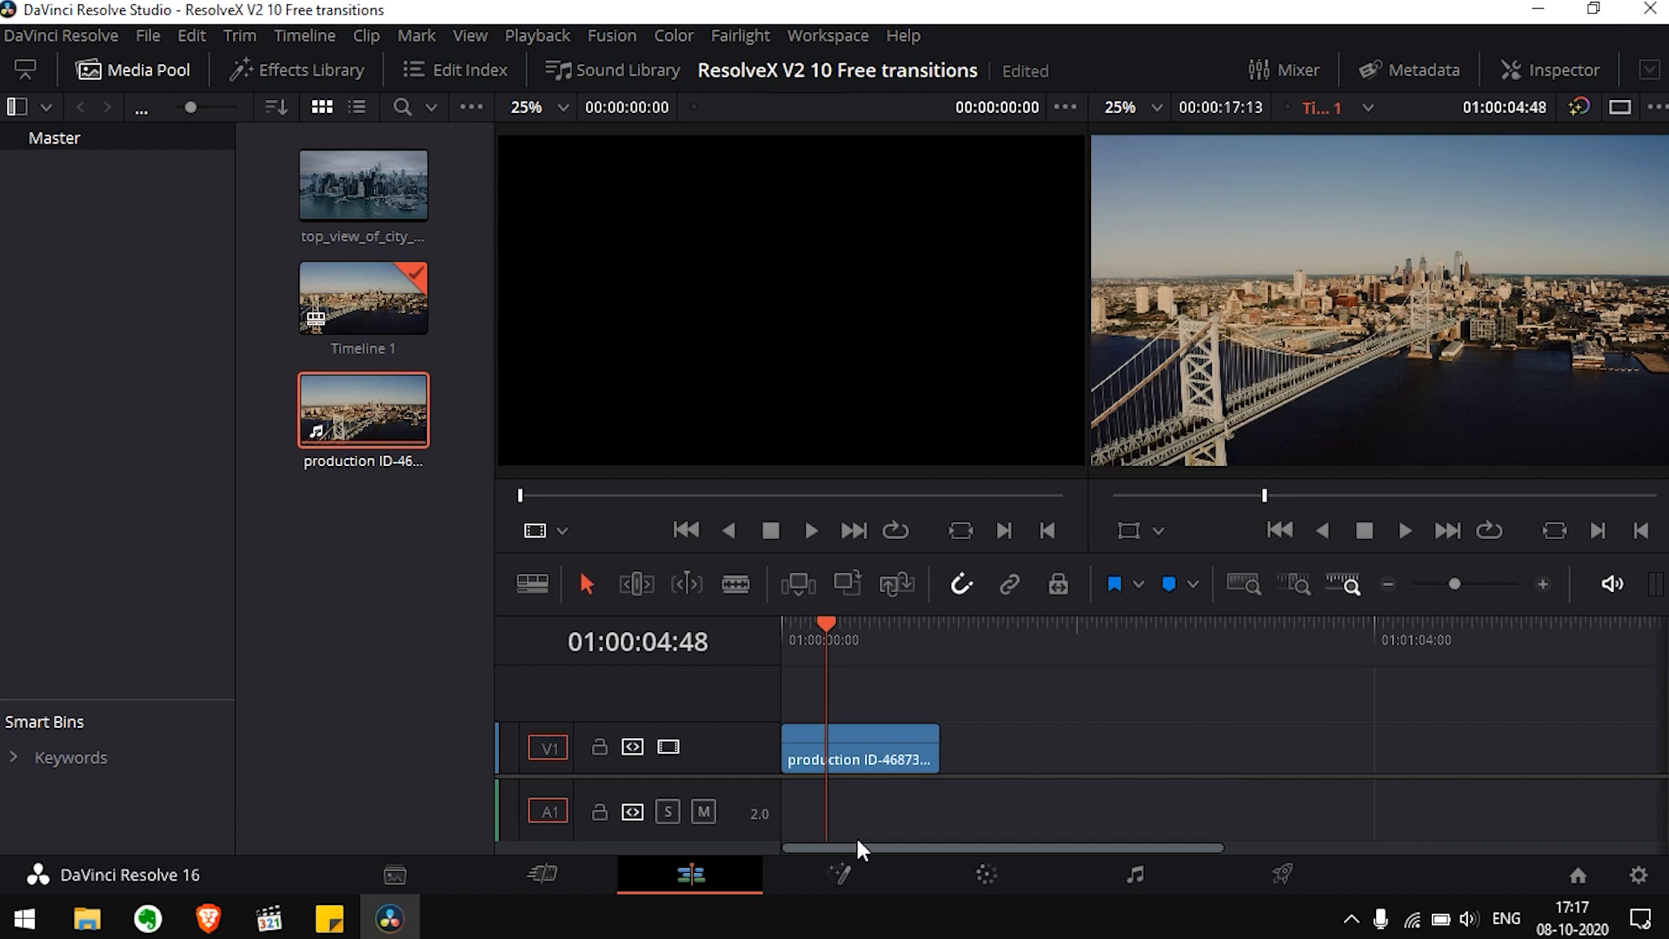
- From Fusion's Edit Templates > Transitions list, use Show Folder to reveal the templates folder in Explorer
click(840, 875)
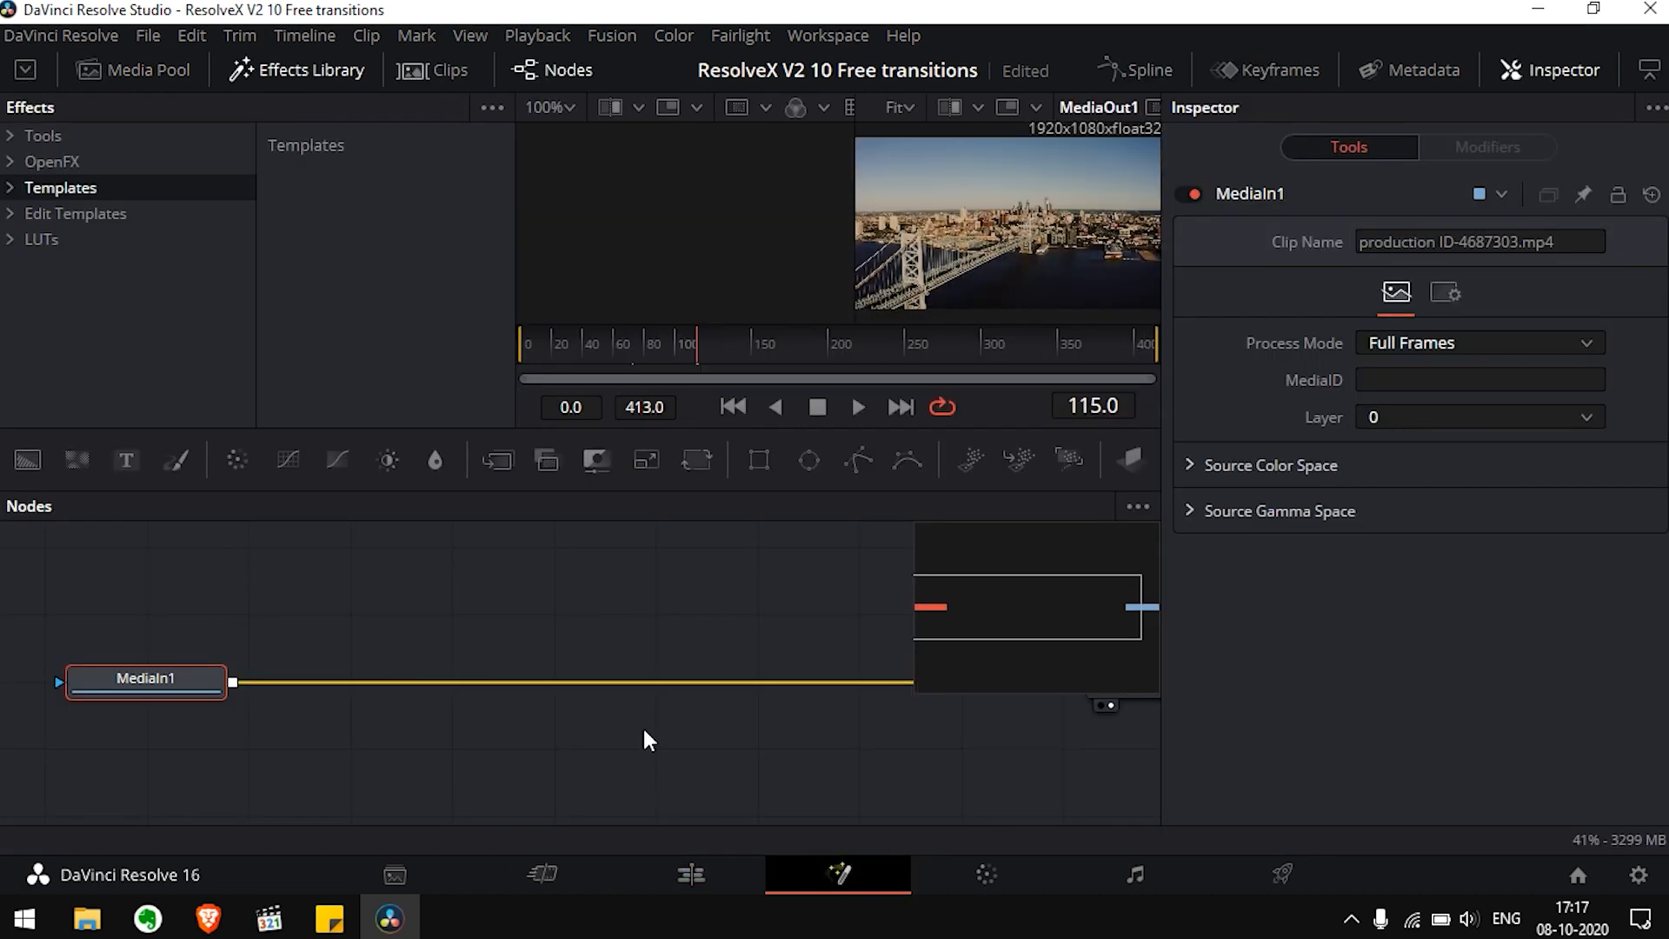
click(76, 212)
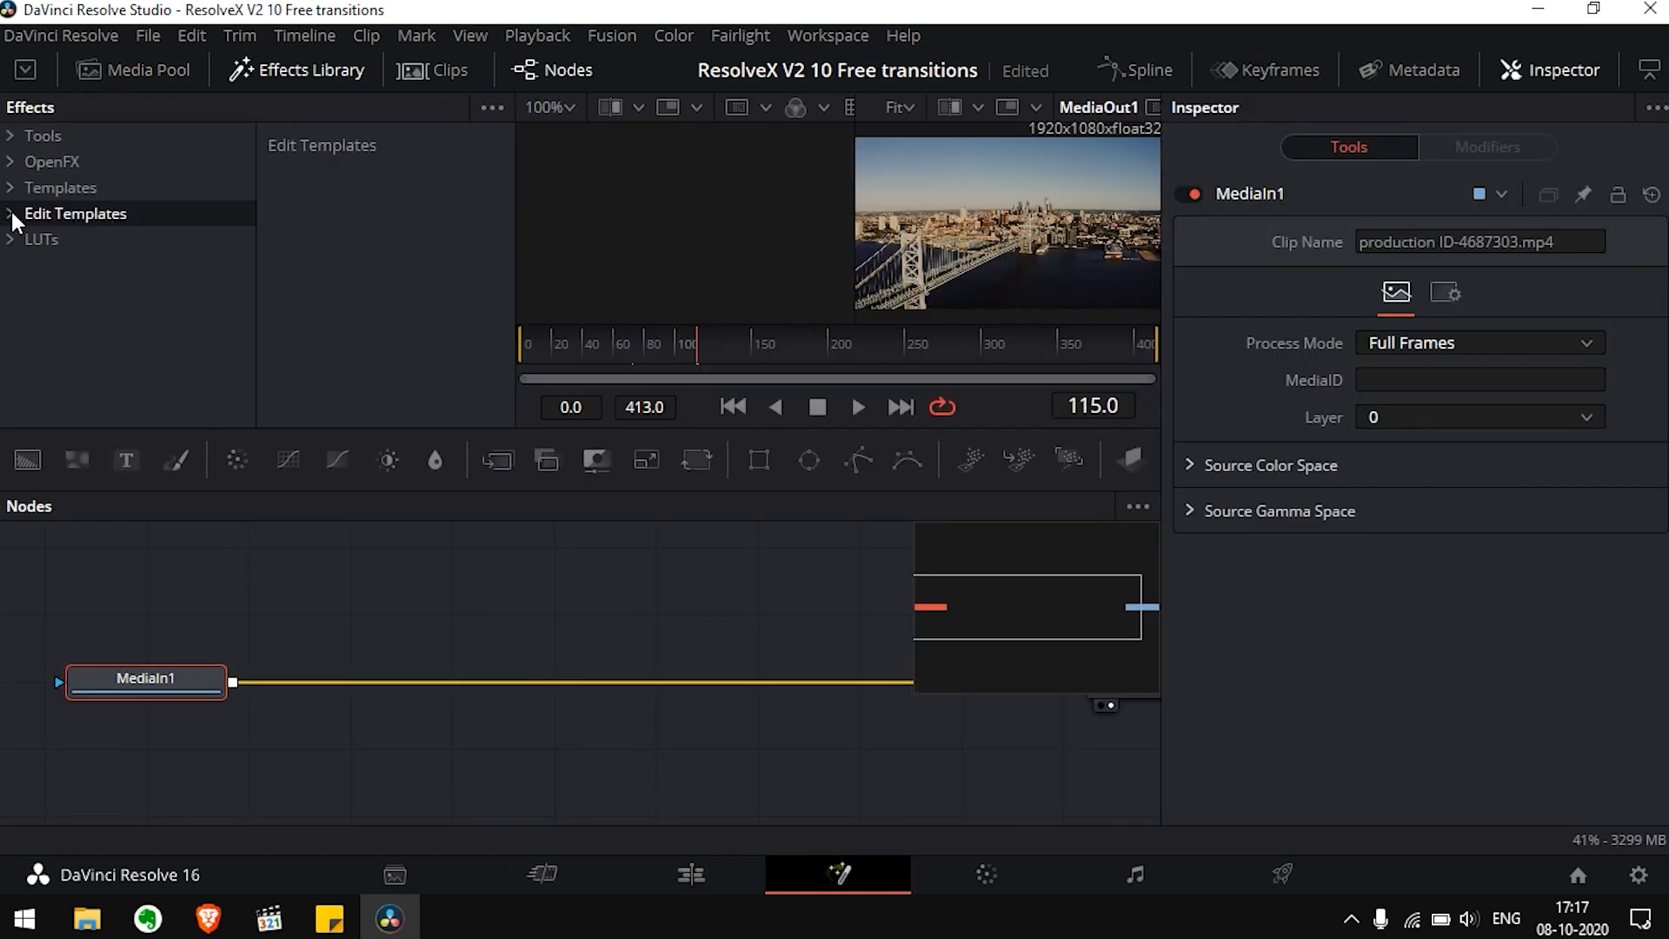
click(12, 213)
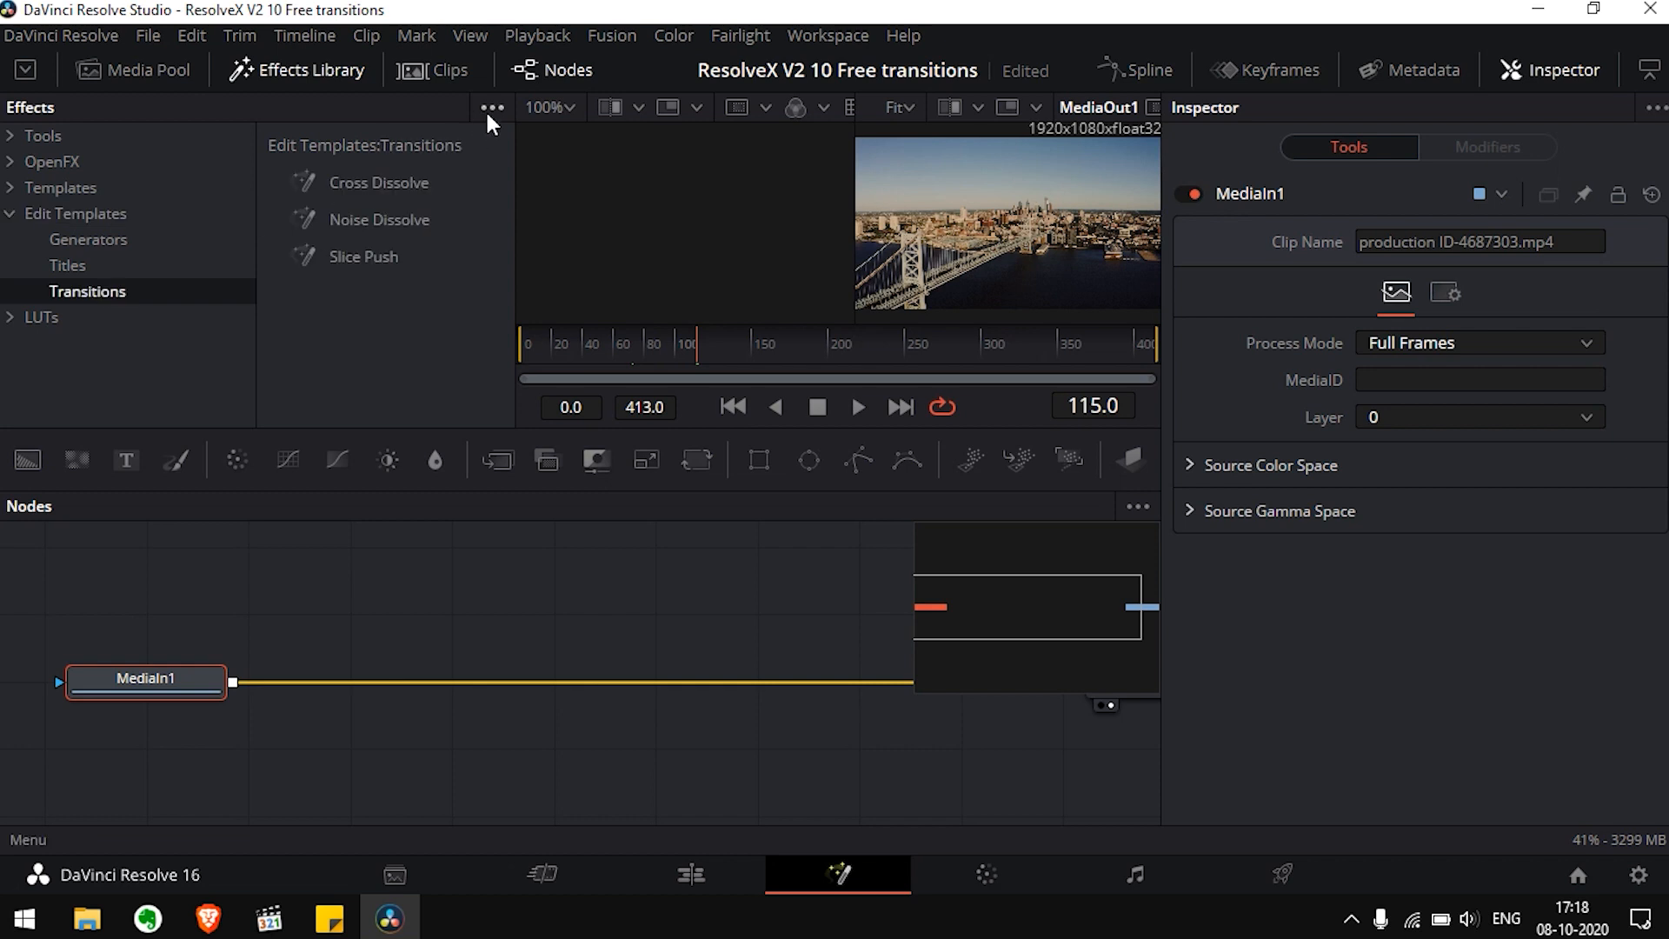
click(490, 108)
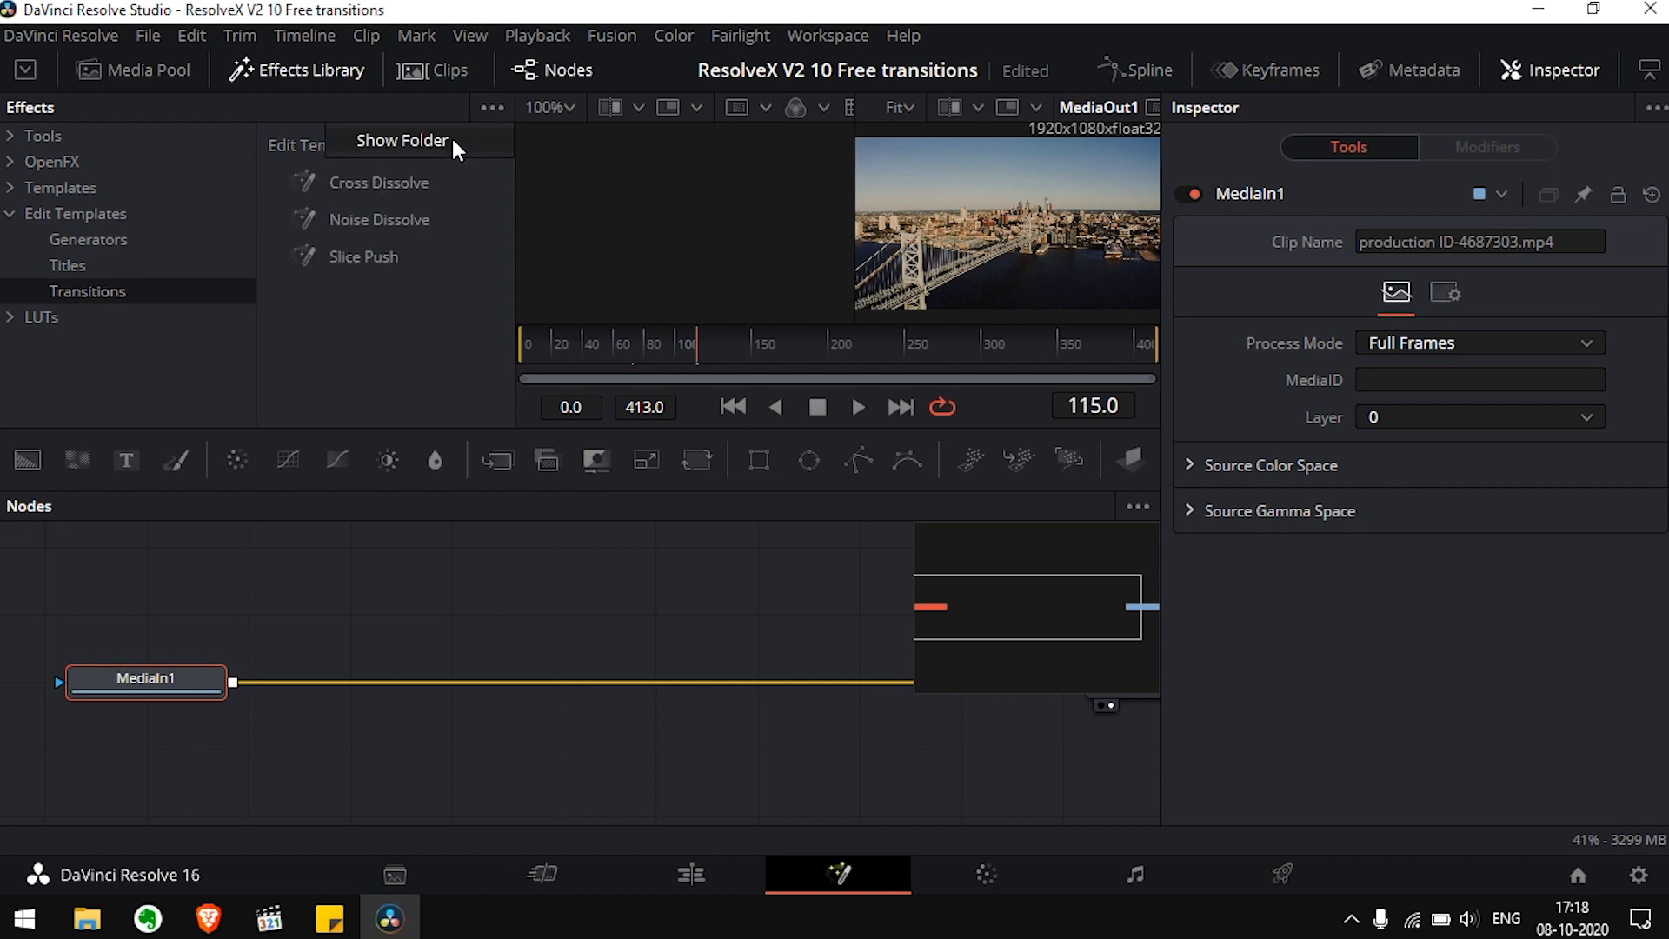
click(401, 139)
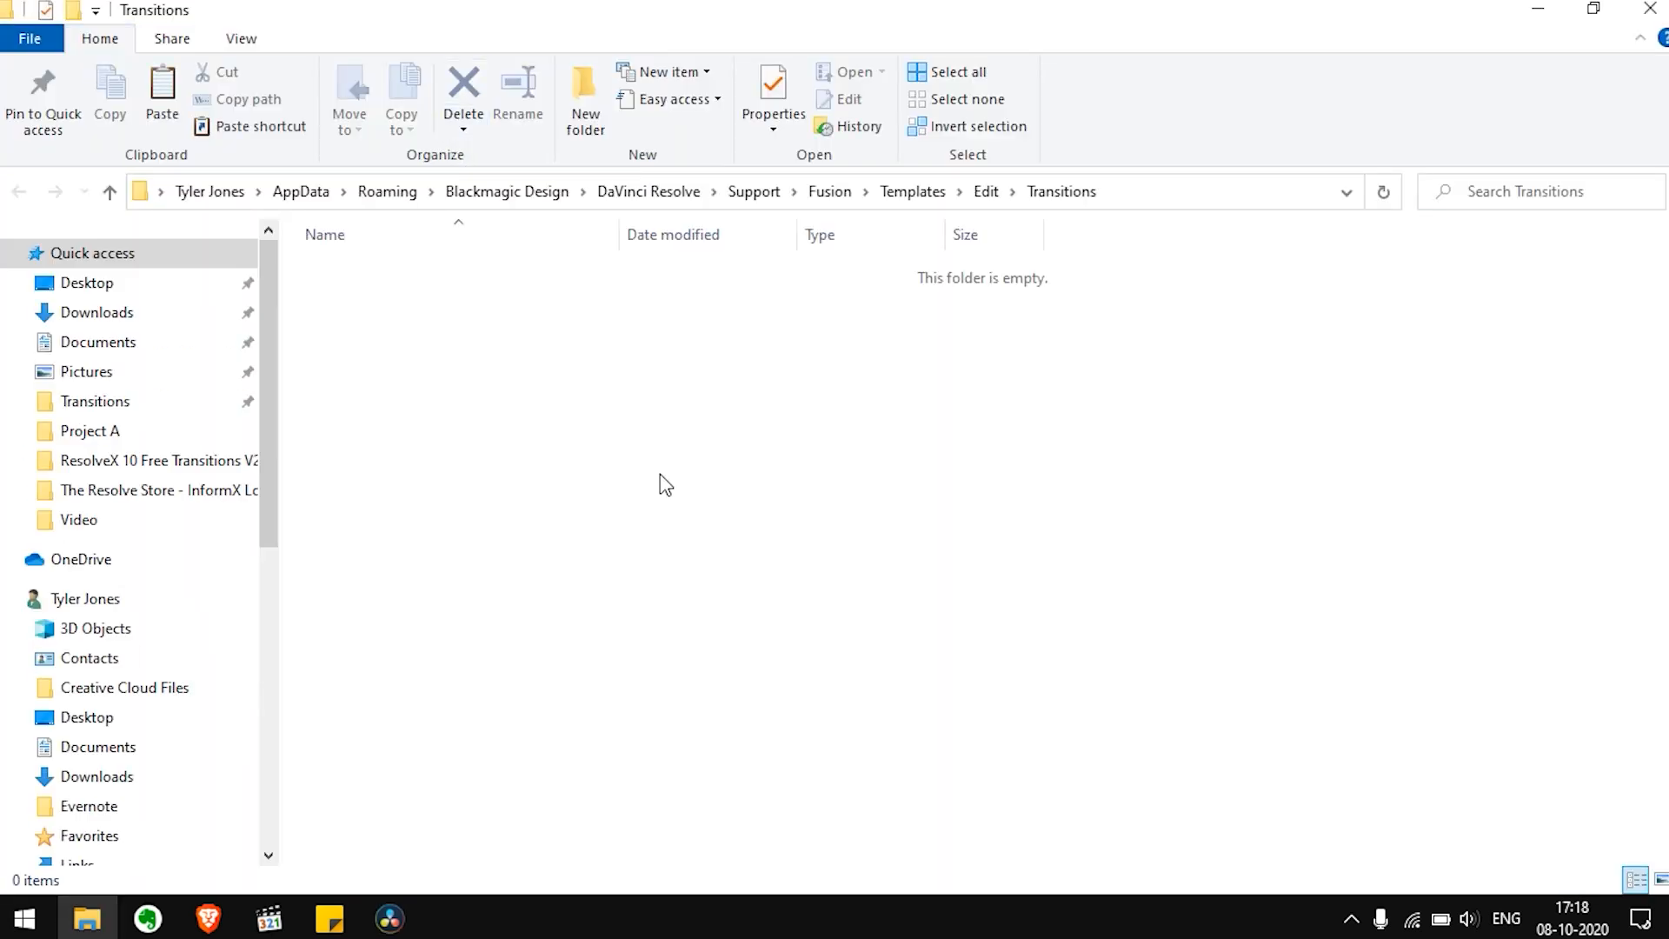
mouse_move(751, 511)
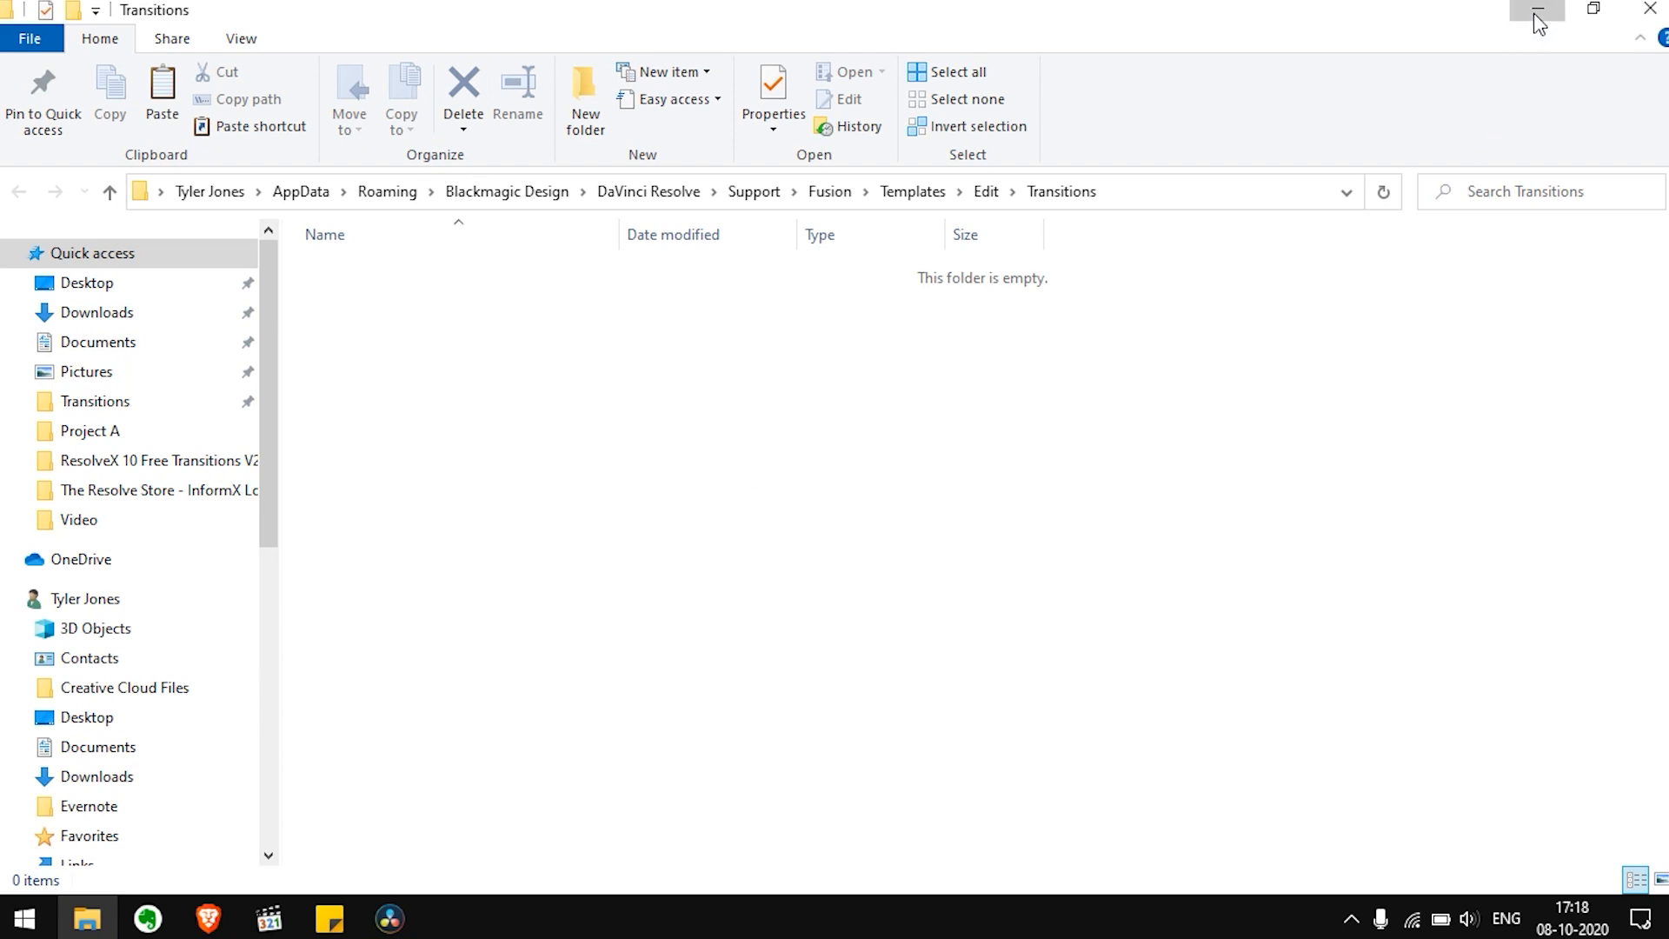
- Minimize the templates window and browse into ResolveX 10 Free Transitions V2 > ResolveX Transitions V2
click(1534, 10)
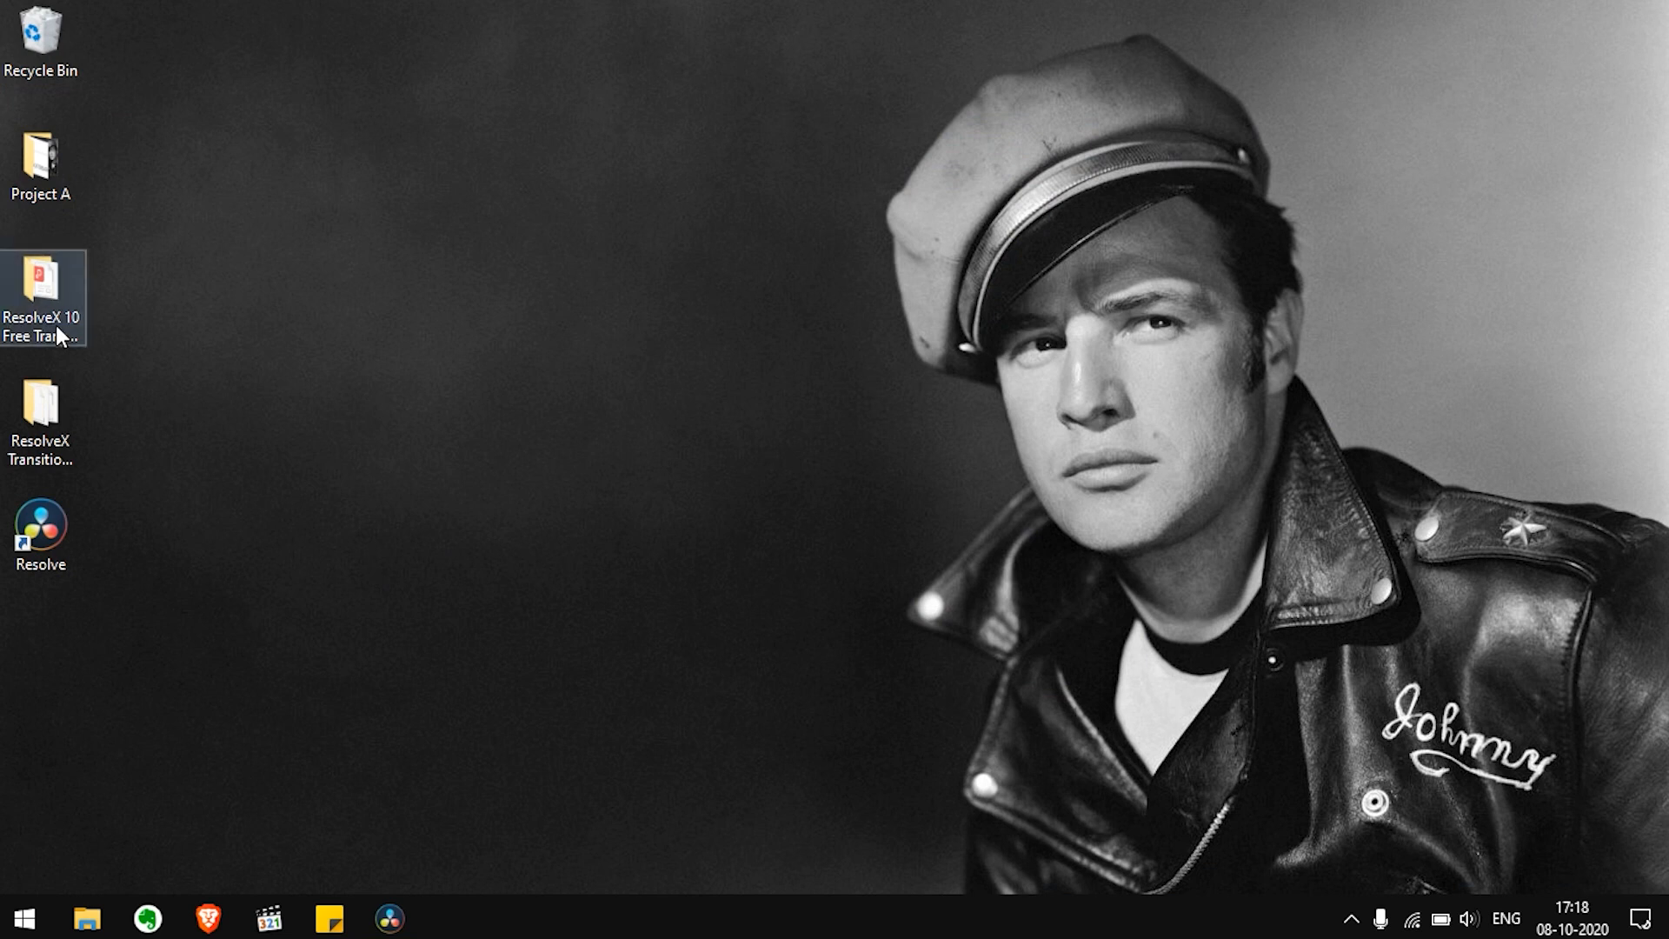
double_click(42, 274)
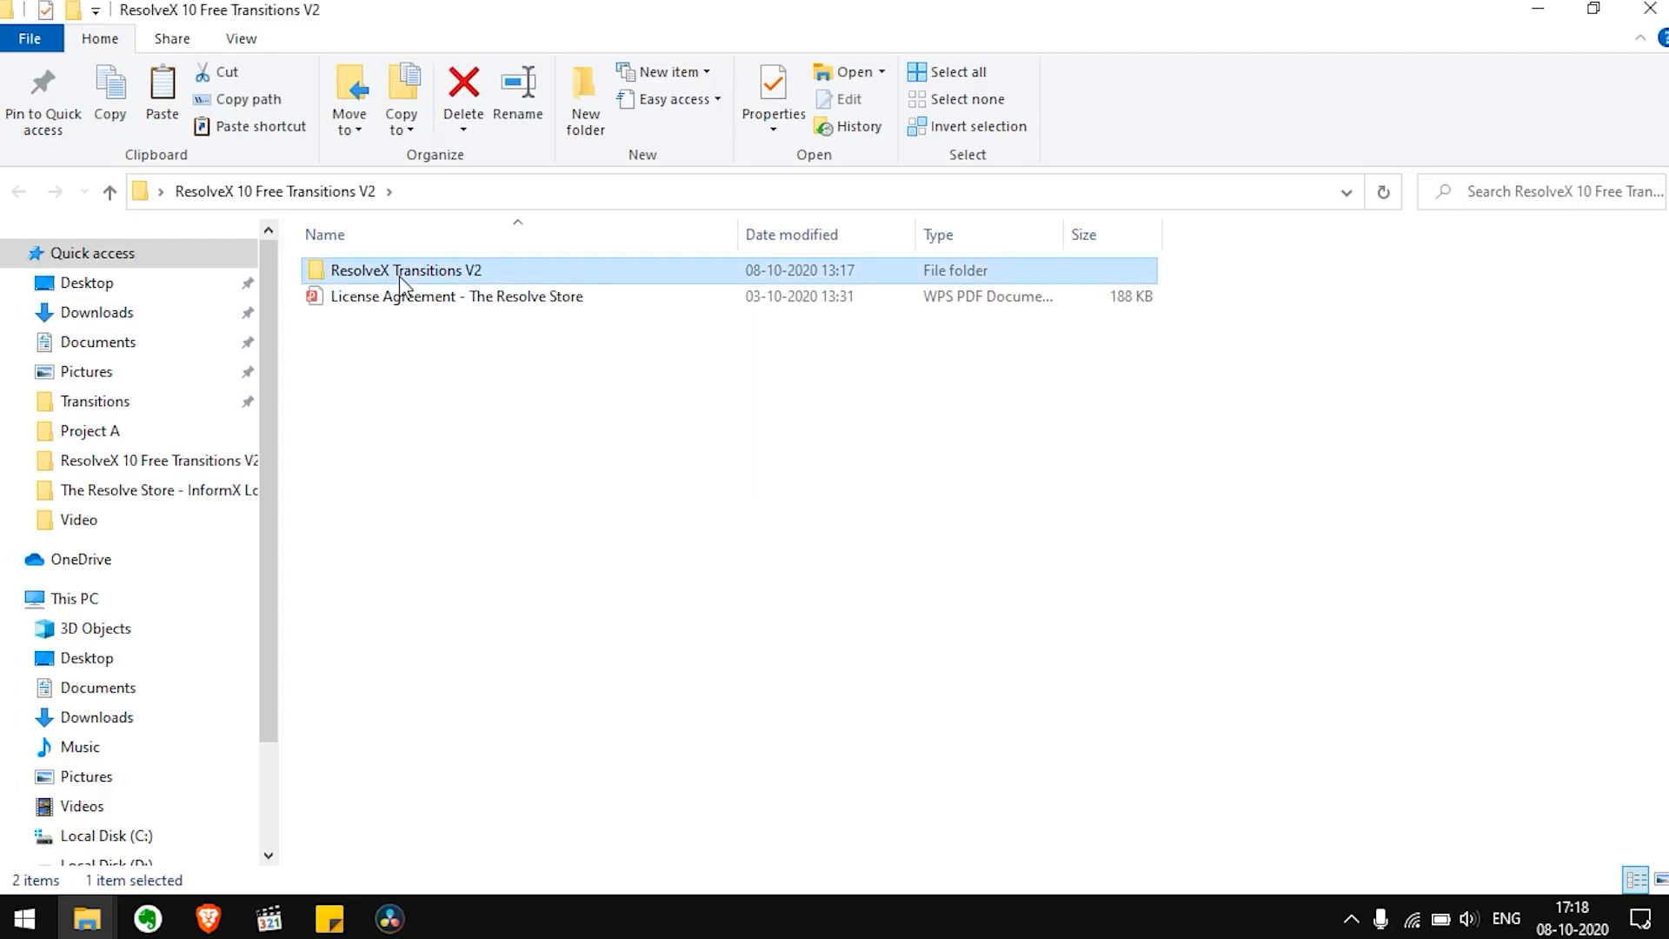
double_click(396, 269)
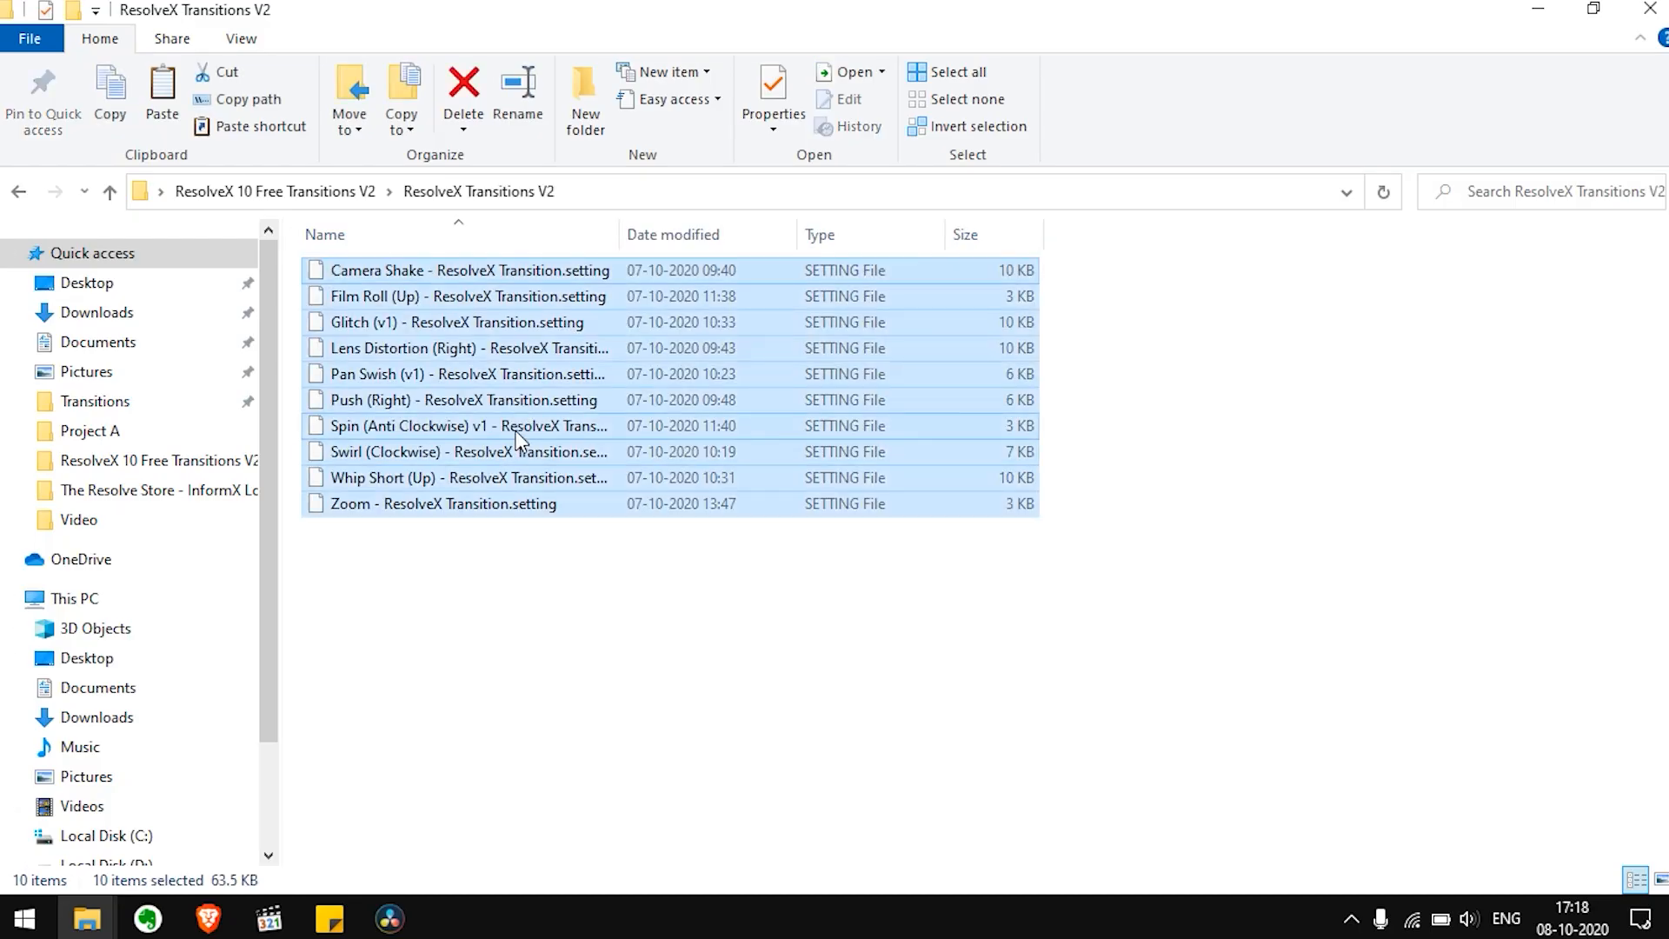
mouse_move(539, 797)
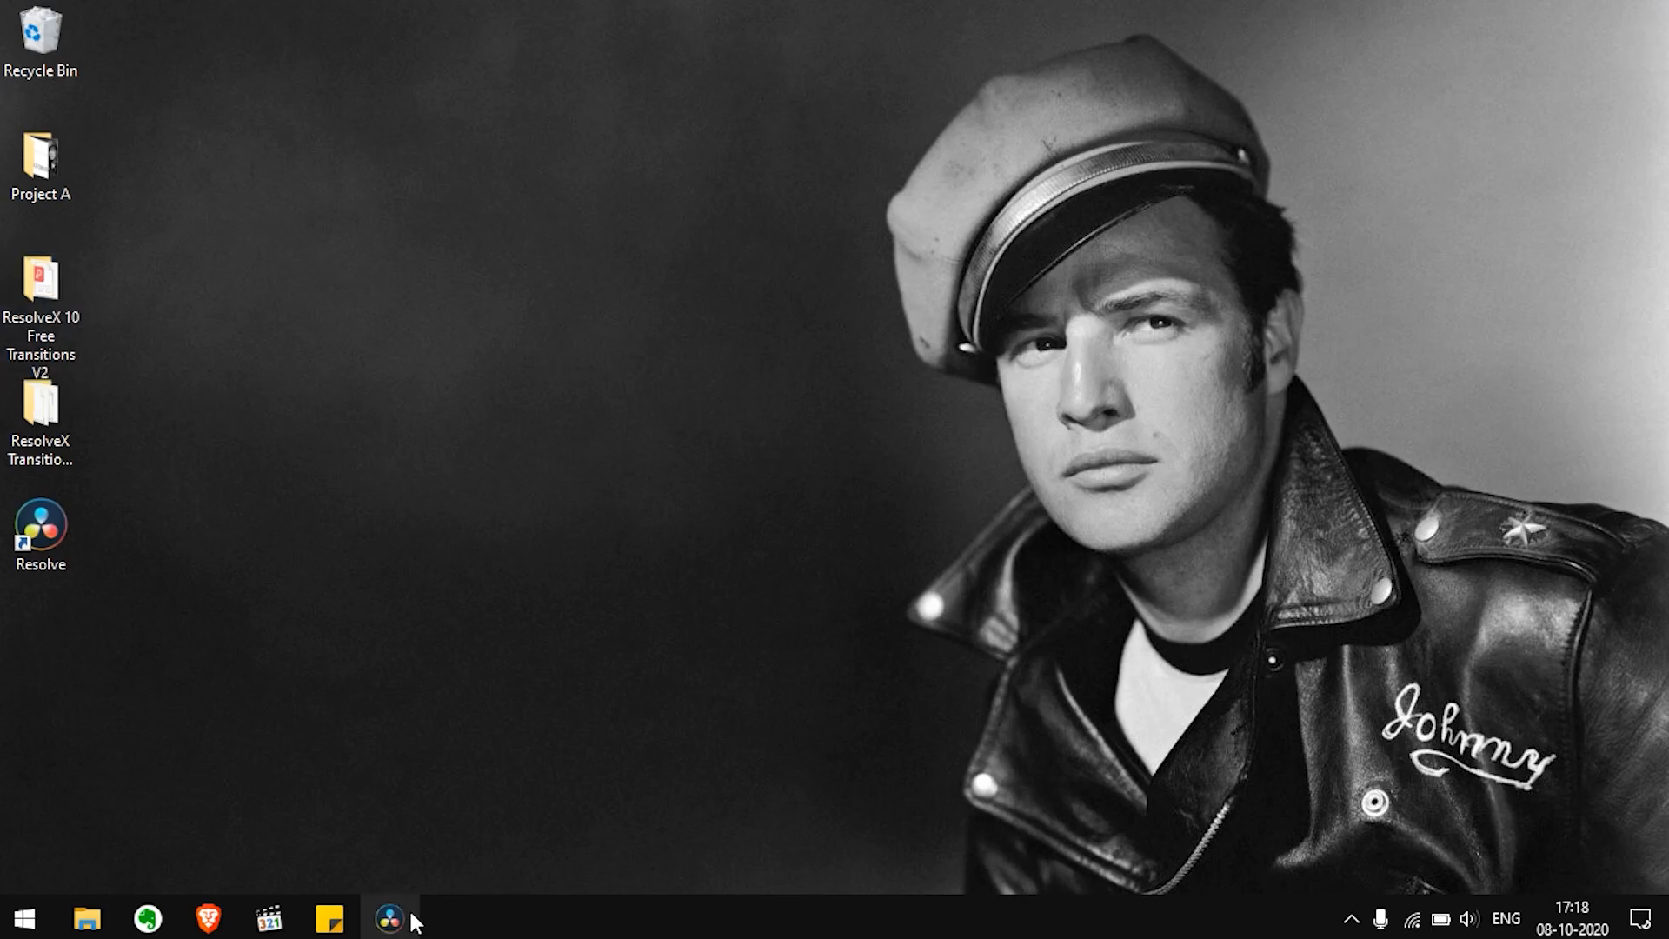
- Quit Resolve from the taskbar and relaunch it from the desktop shortcut
click(394, 929)
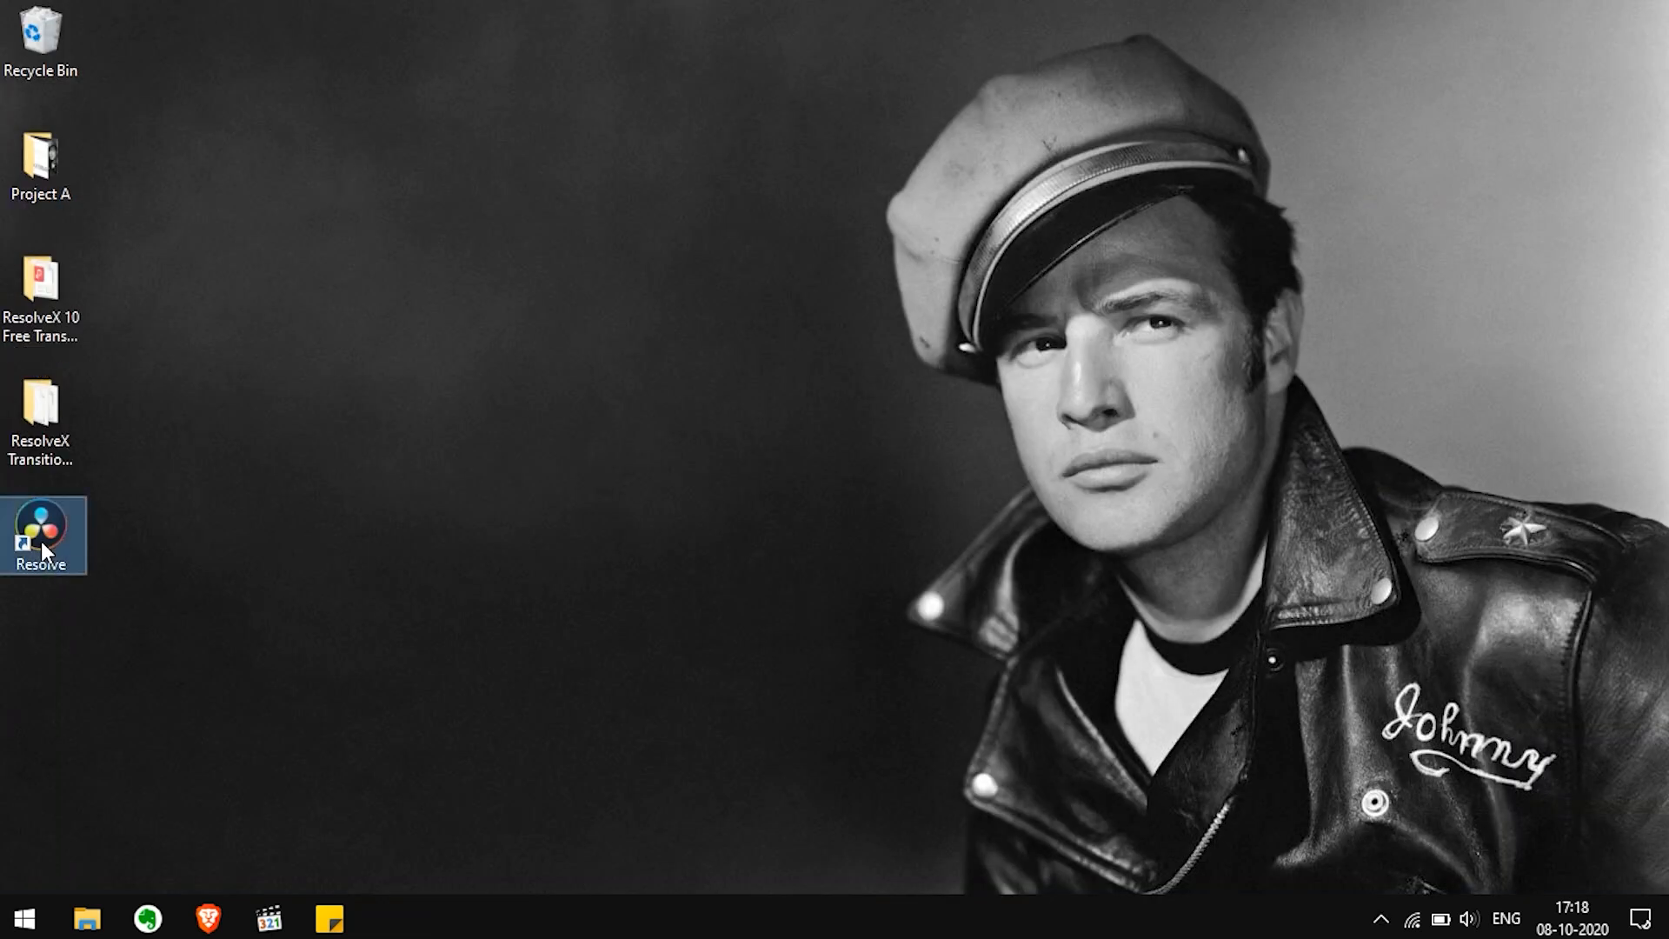
double_click(42, 536)
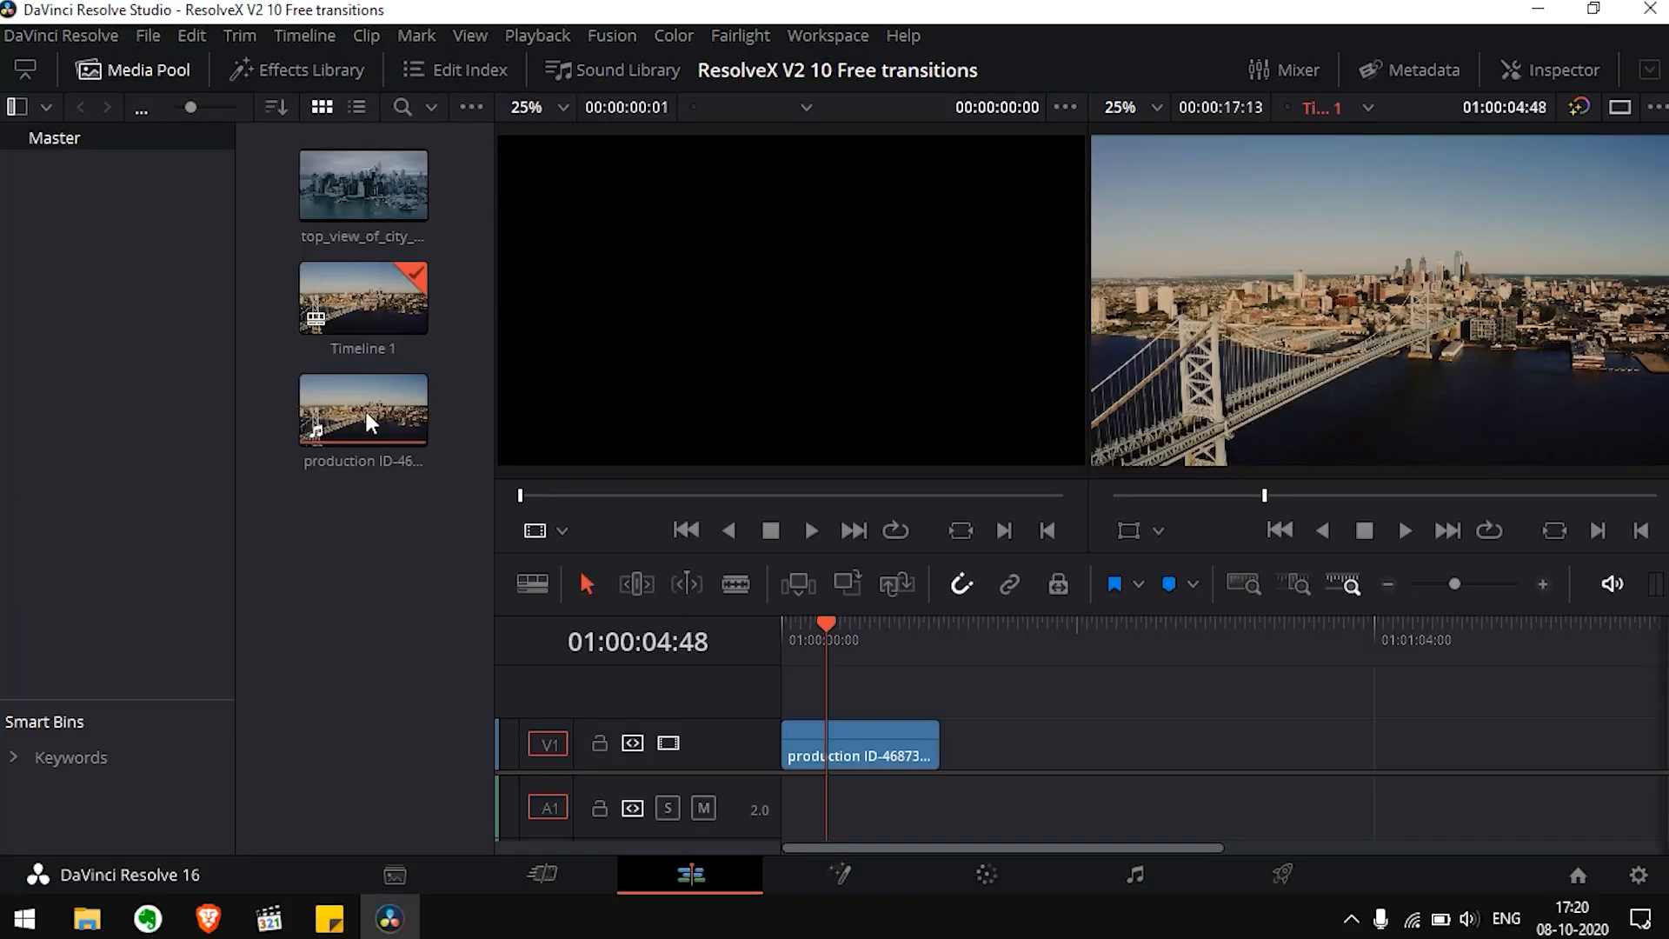
- Show the Effects Library and scroll Video Transitions down to the Fusion Transitions group
click(313, 69)
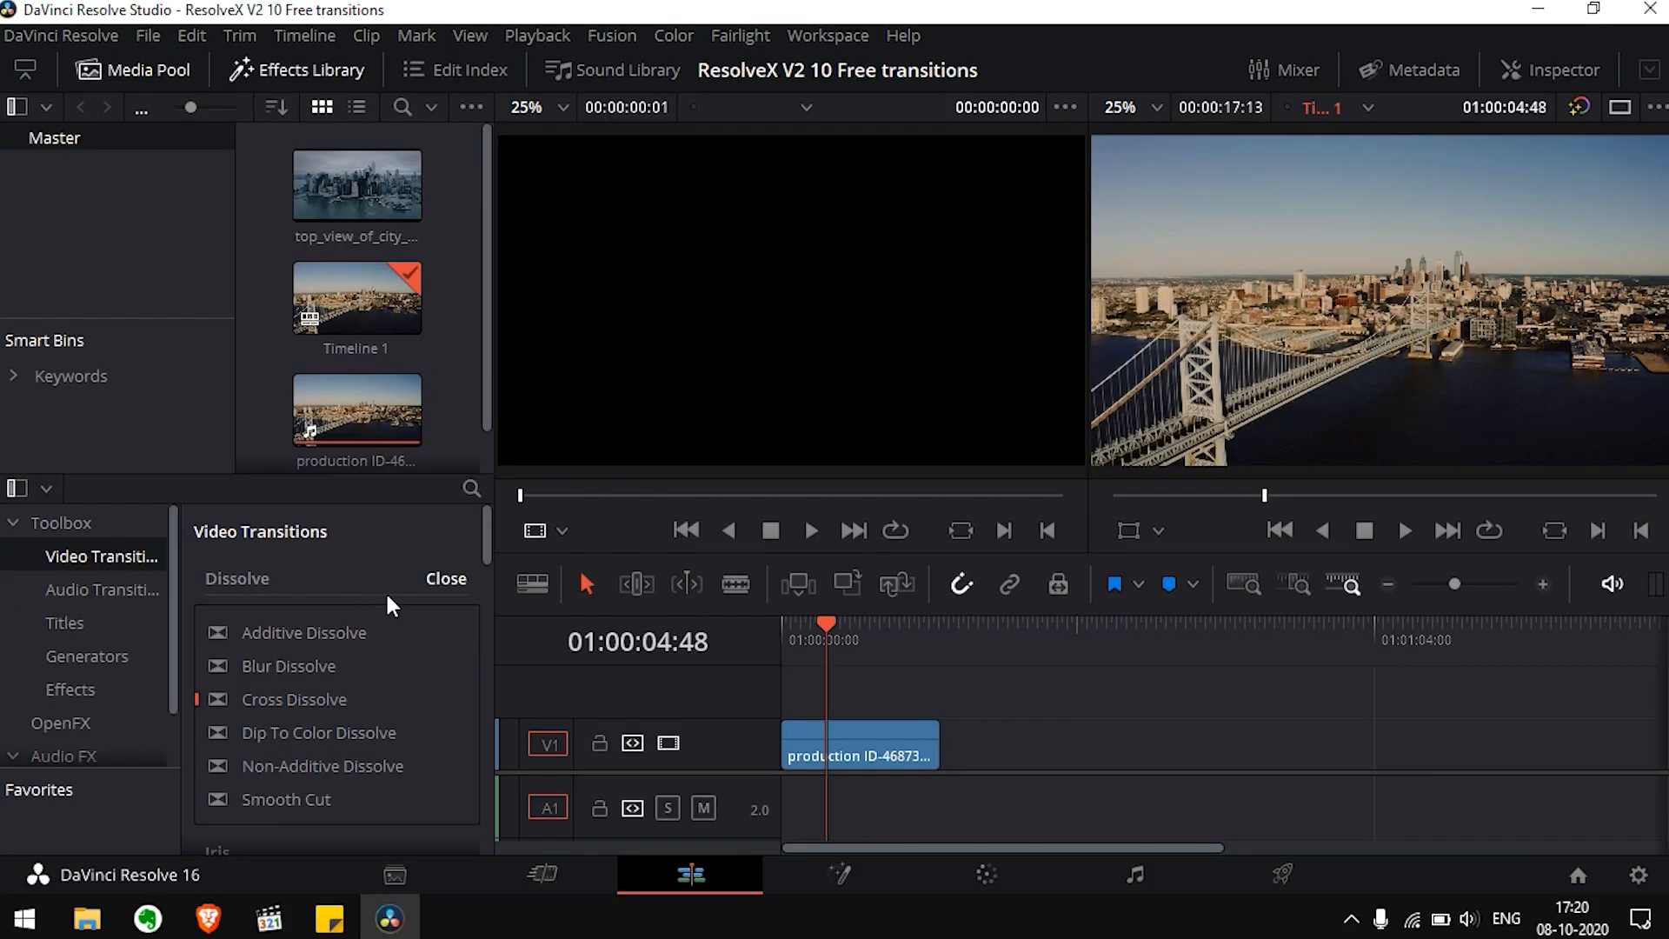
scroll(down, 3)
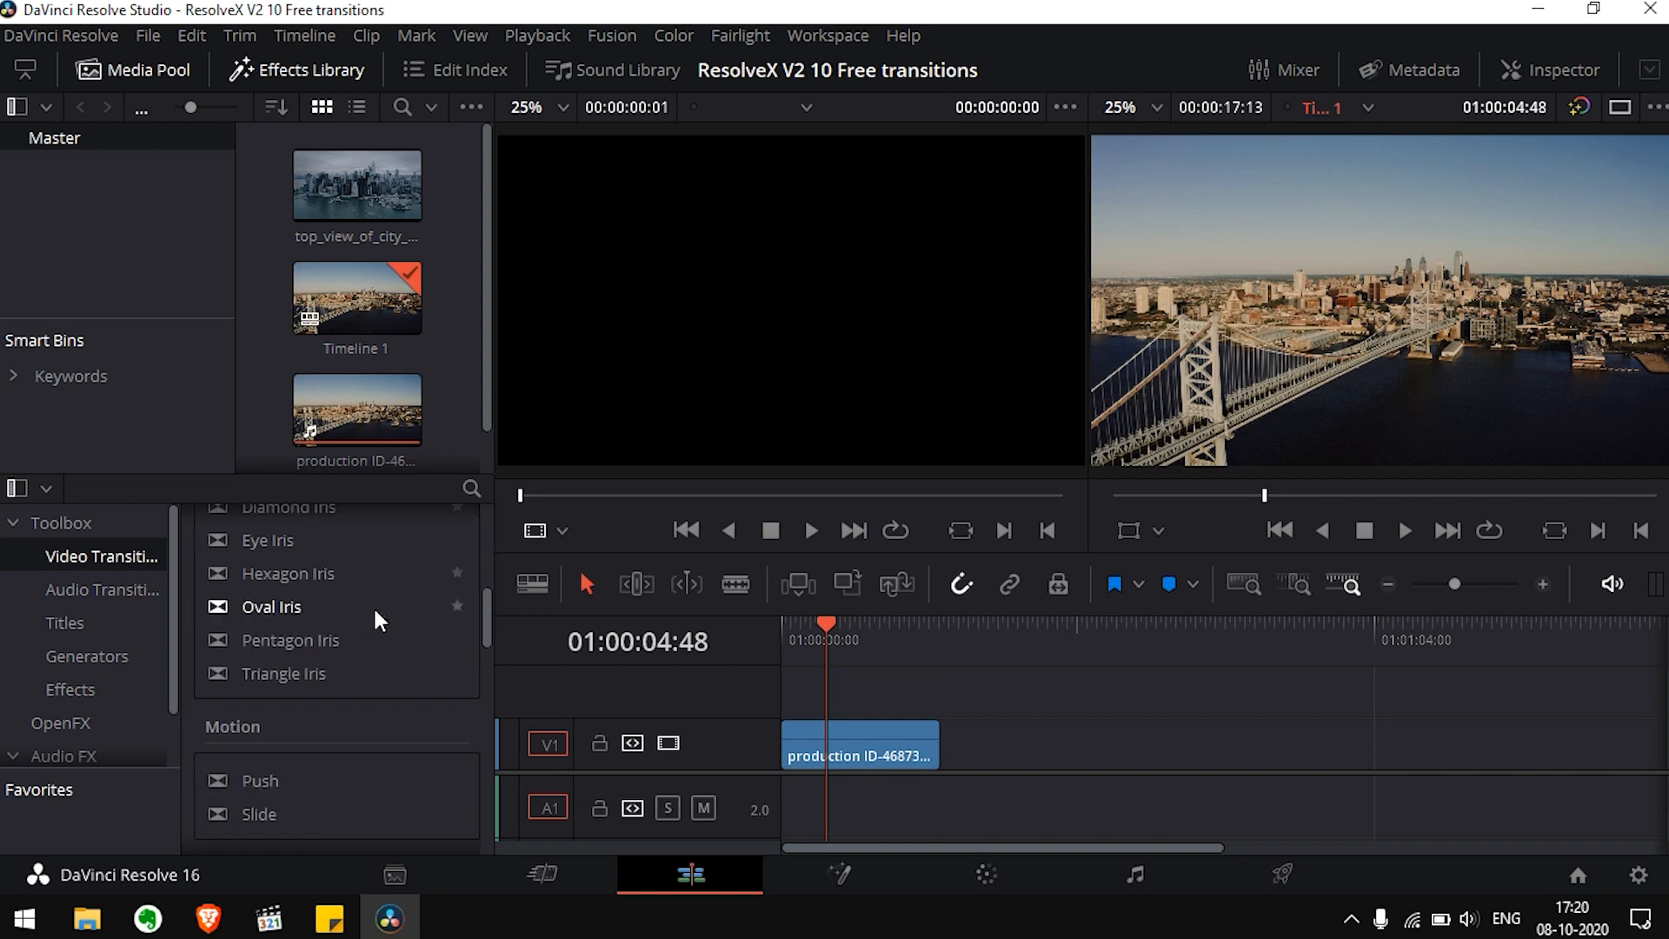
scroll(down, 3)
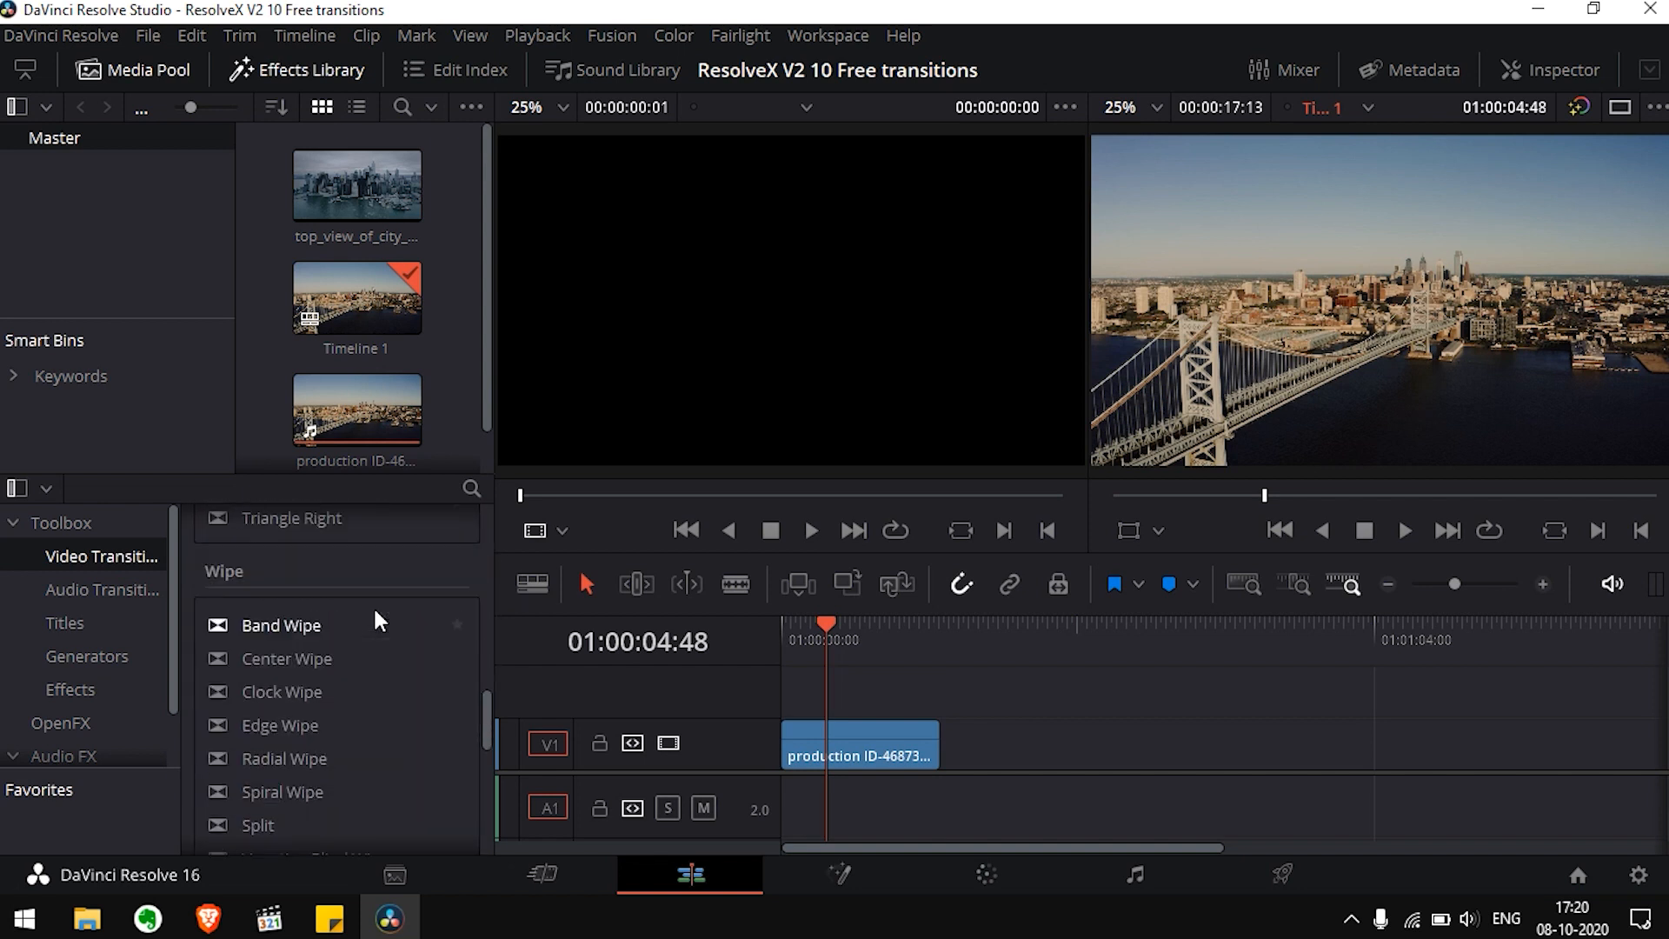
scroll(down, 3)
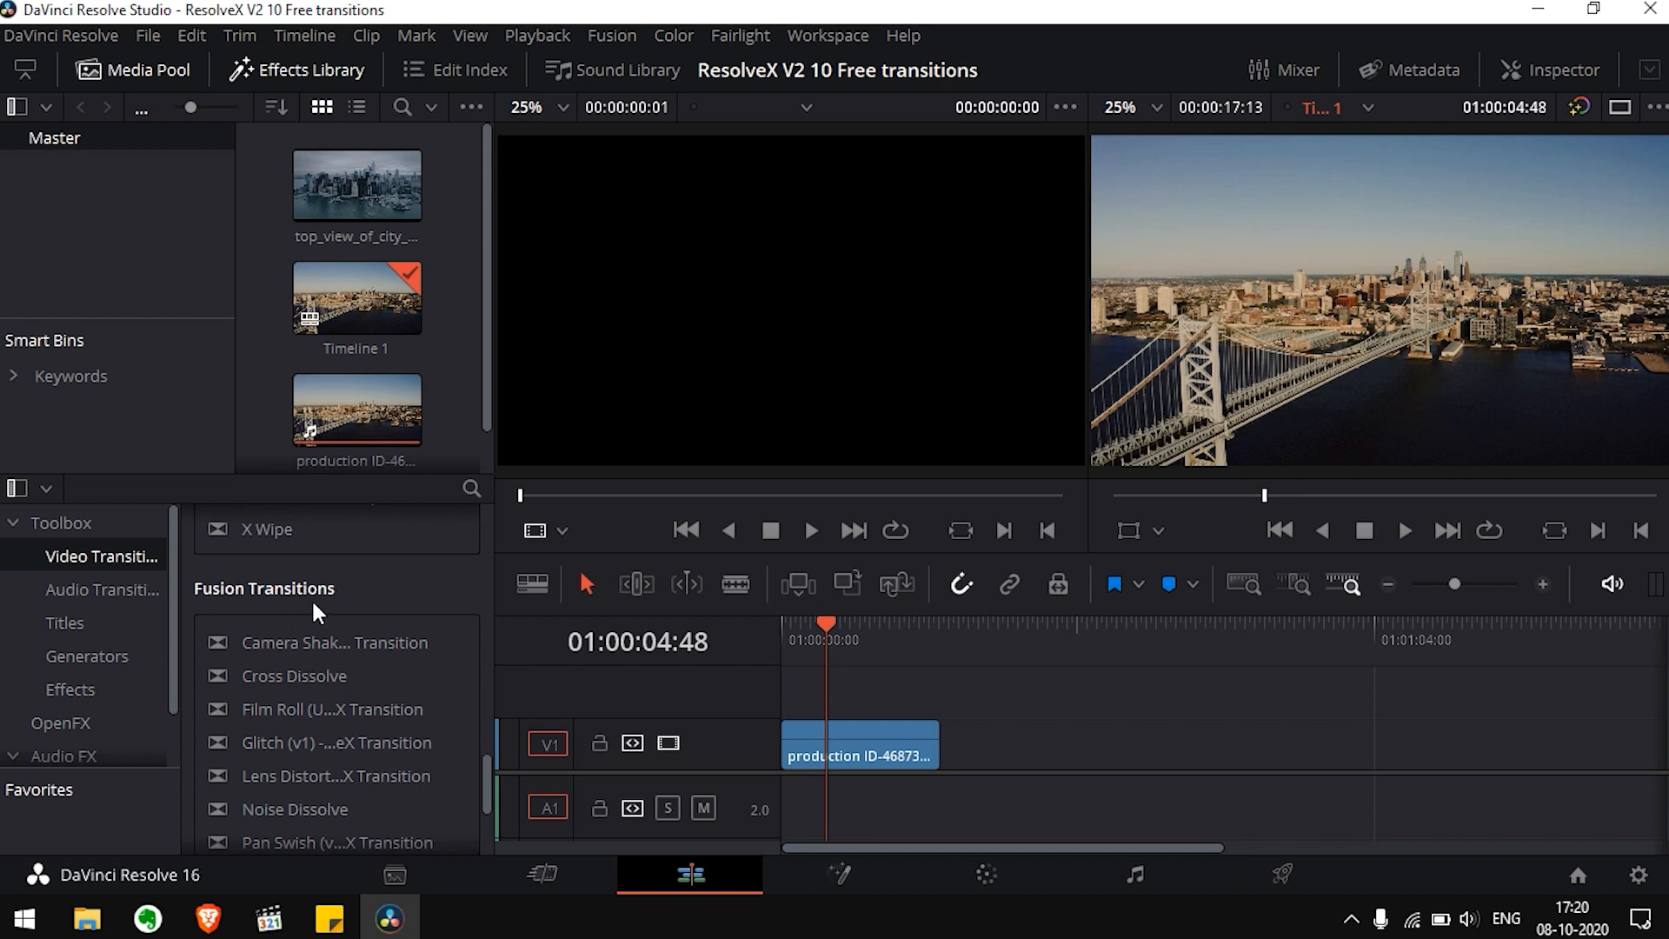
mouse_move(330, 721)
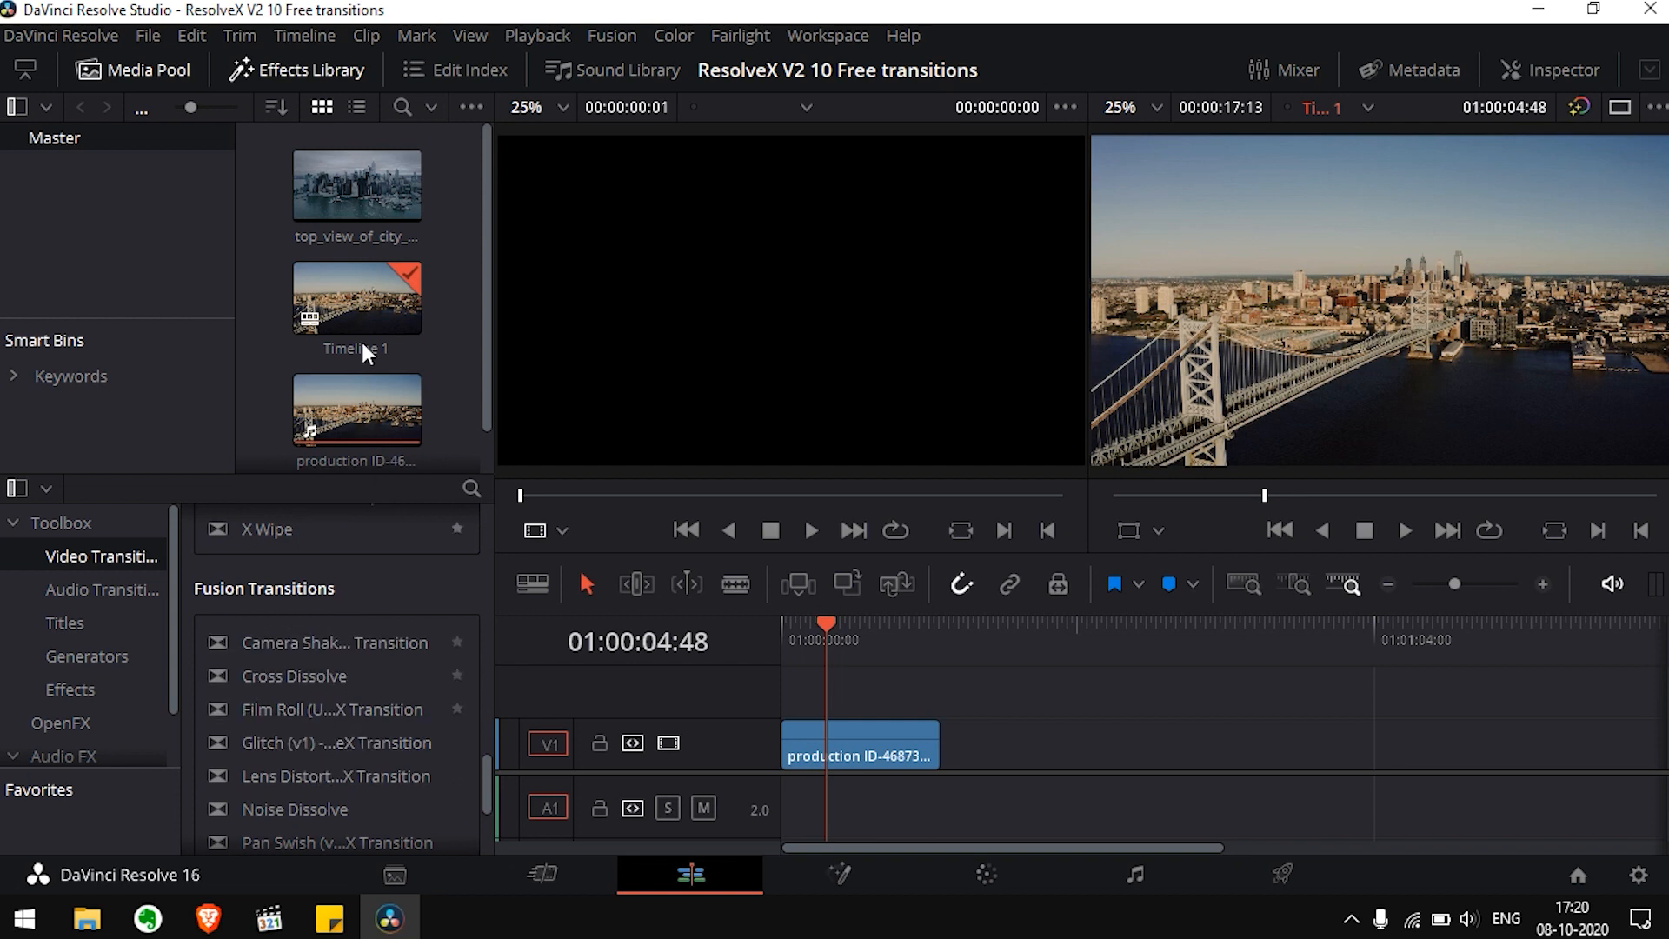
- Drag top_view_of_city from the Media Pool onto V1 right after the production clip
drag(356, 183, 636, 433)
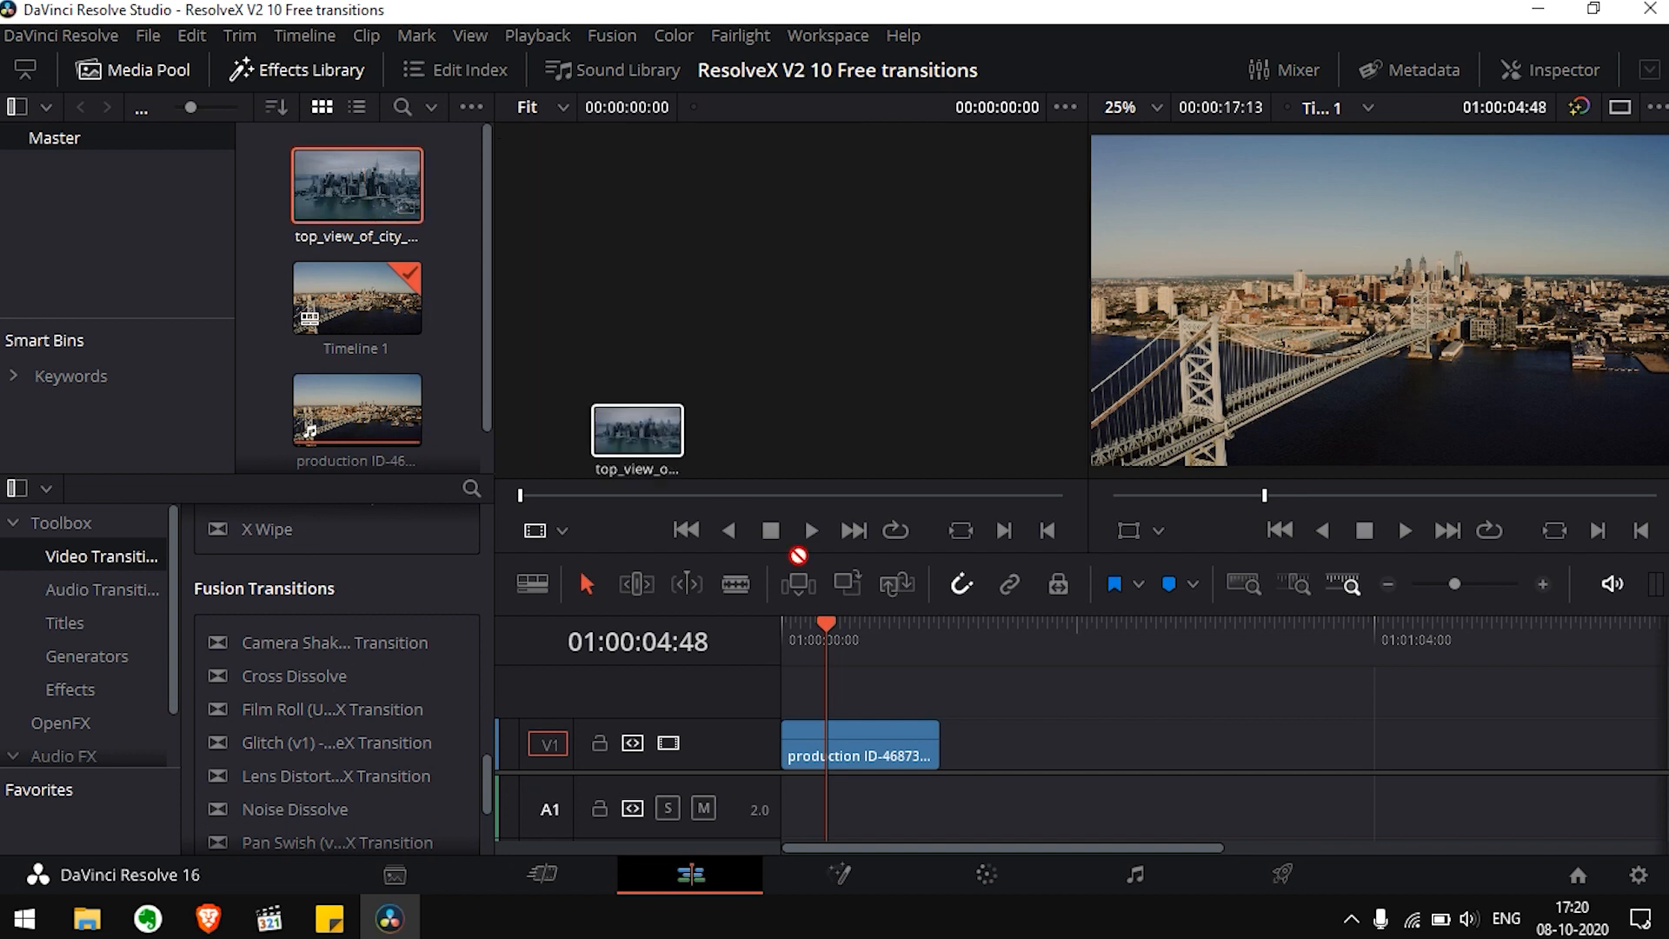
drag(636, 436, 958, 734)
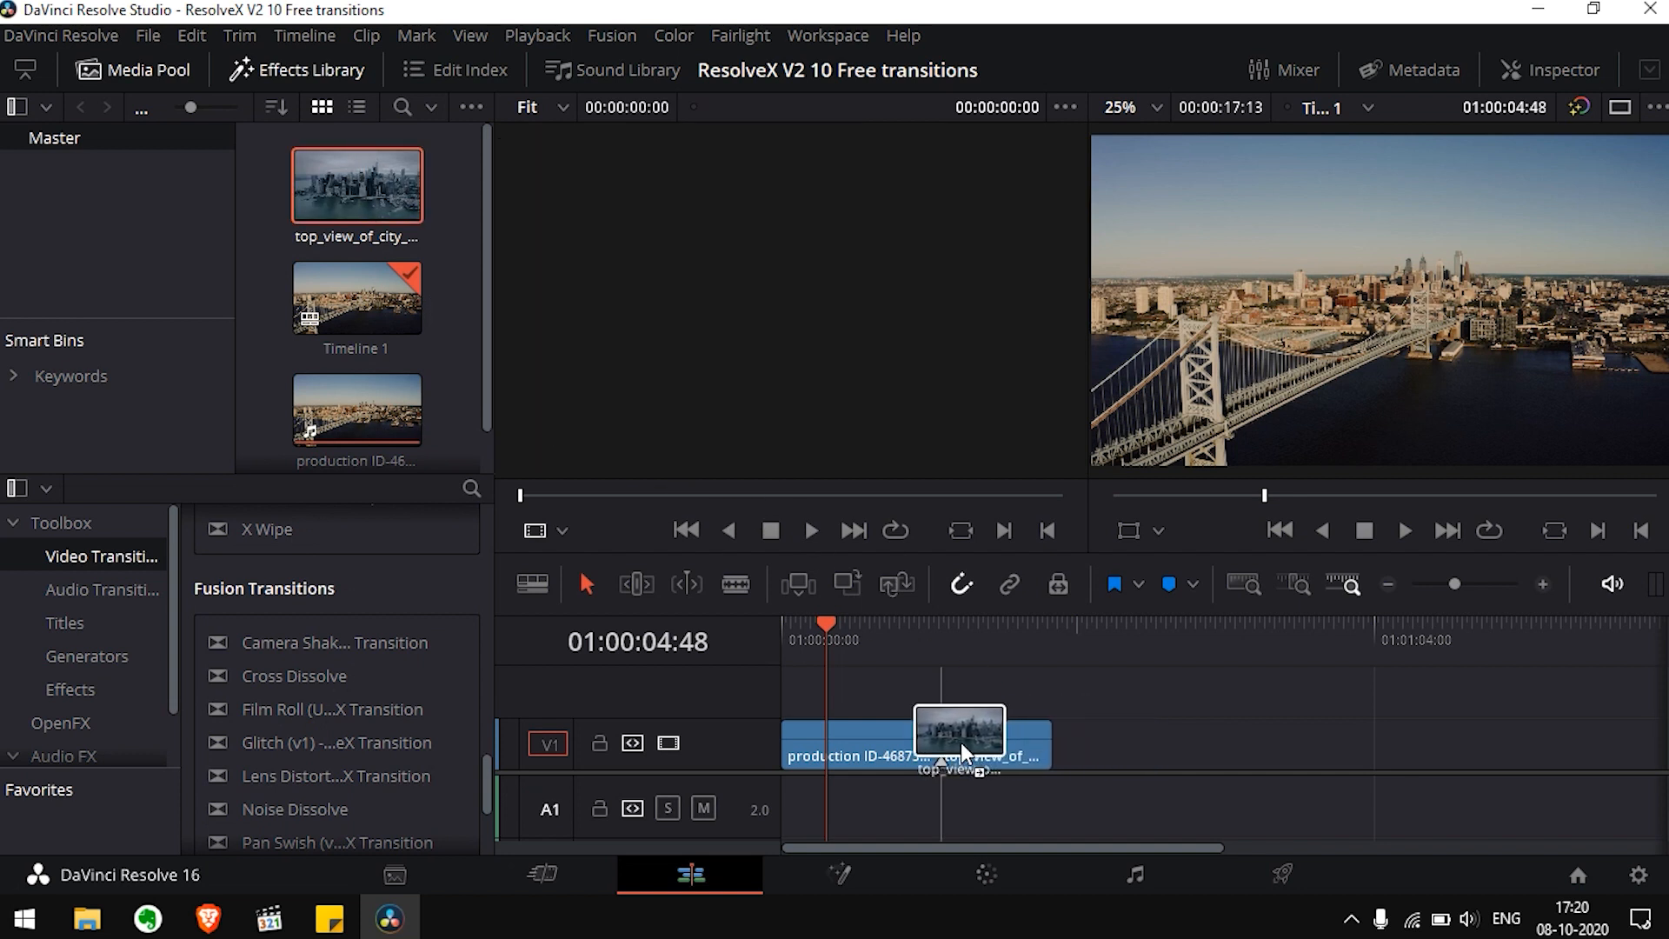
drag(956, 734, 994, 741)
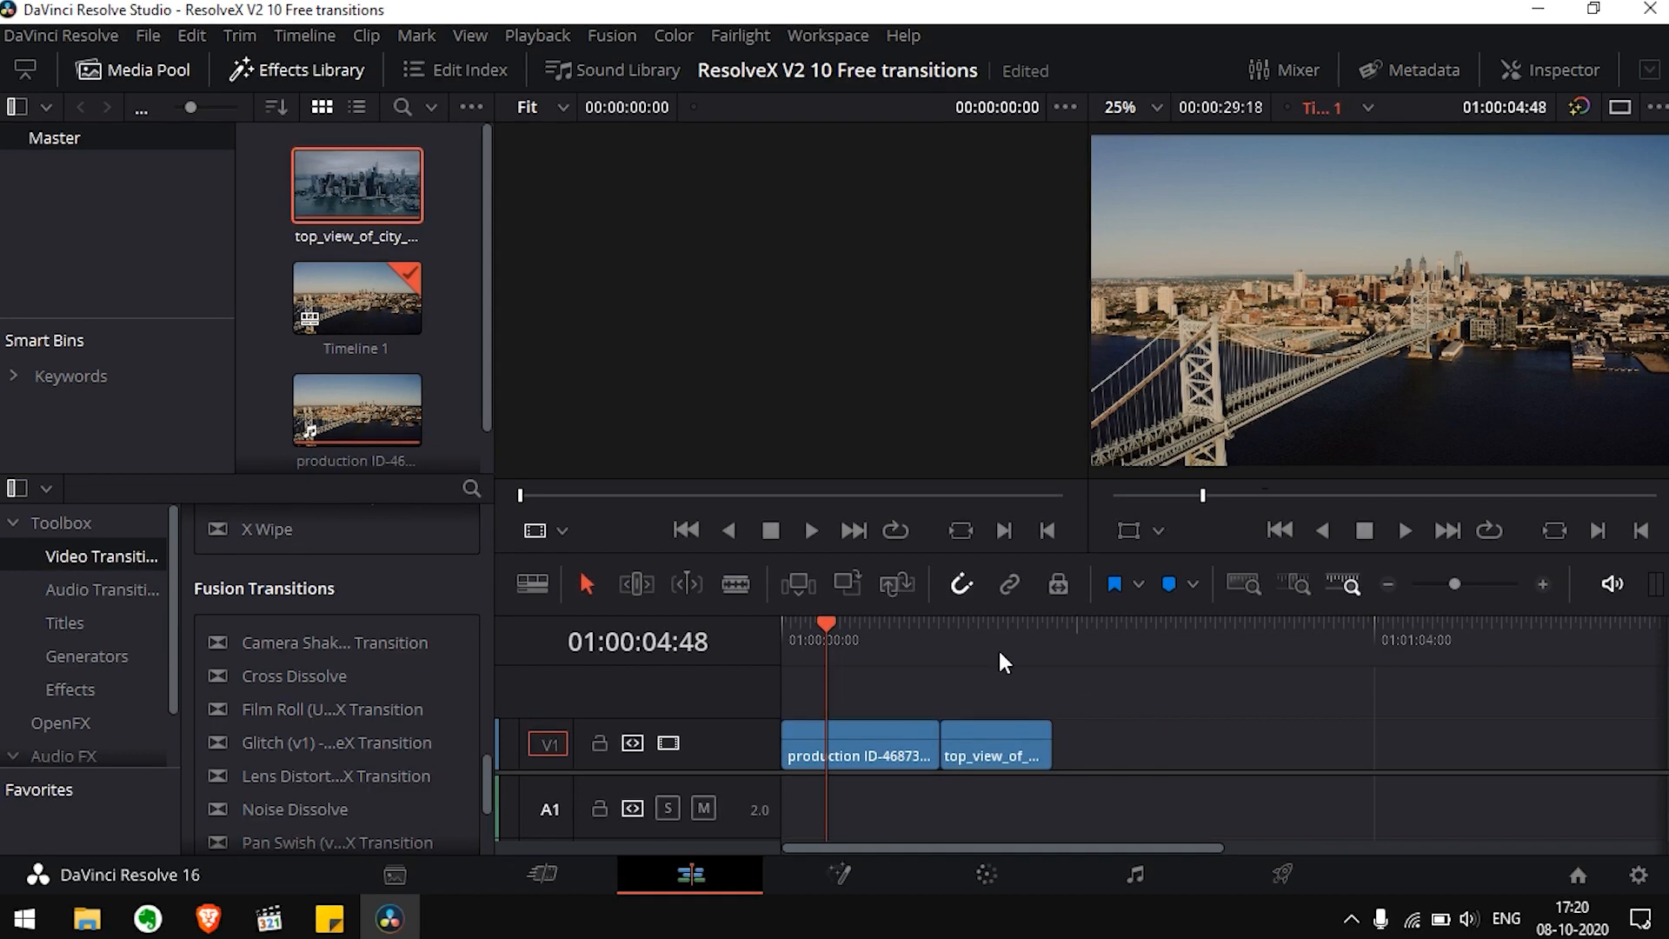
- Show the clip in the Inspector and trim the clip ends shorter on the timeline
click(1552, 70)
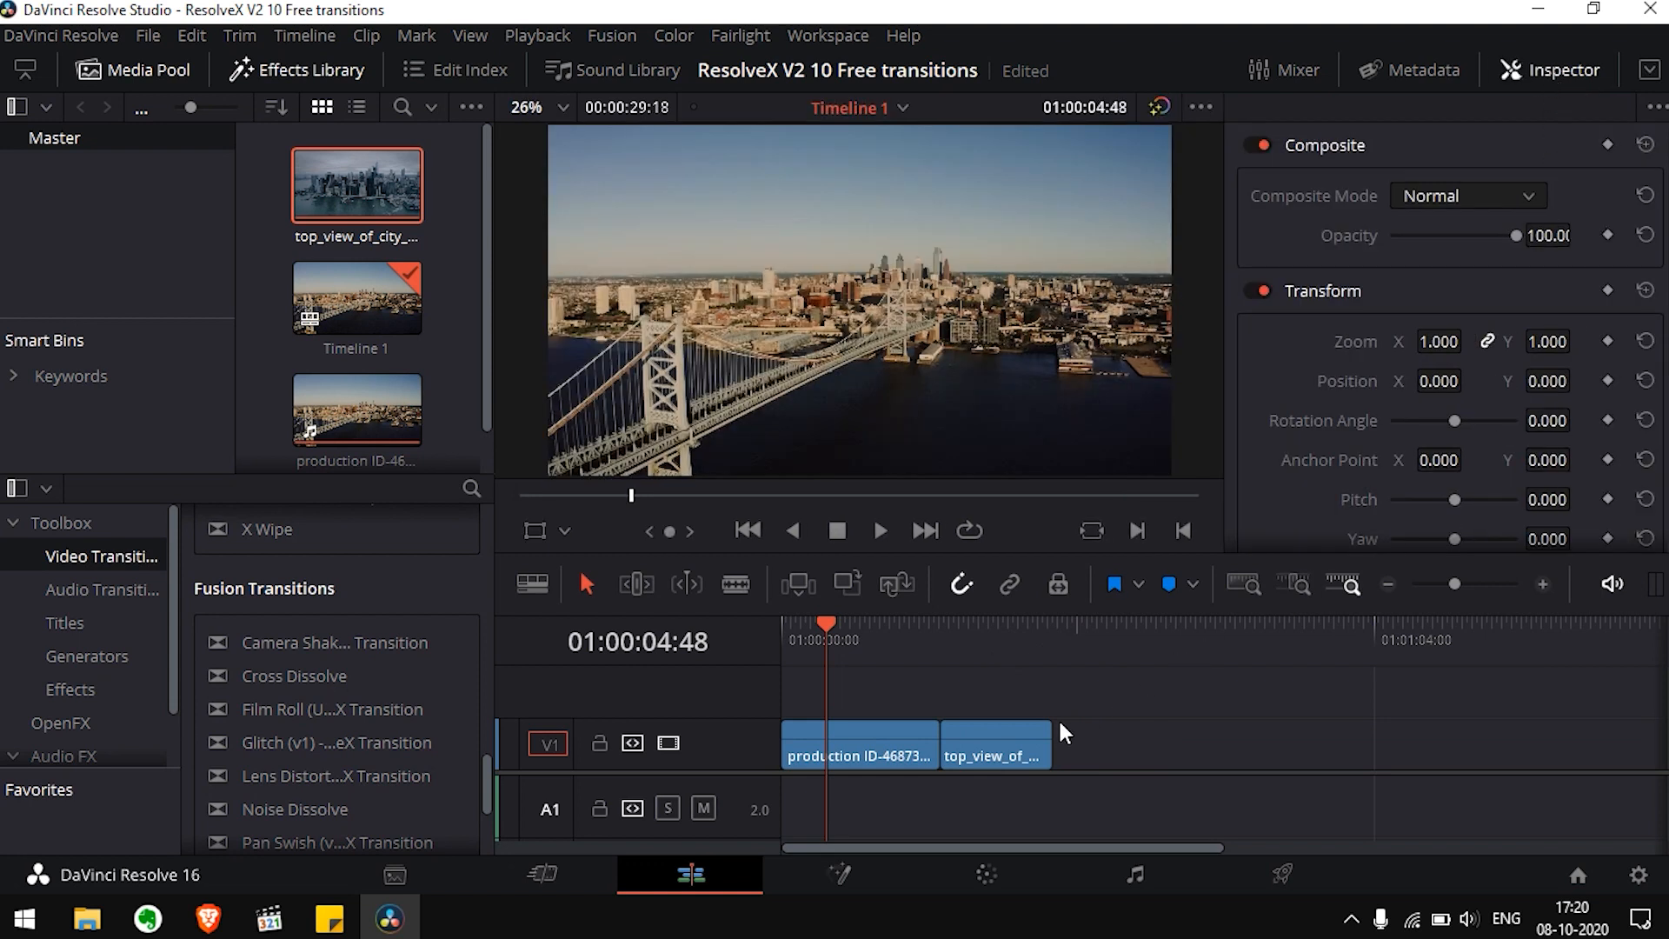
drag(936, 742, 907, 742)
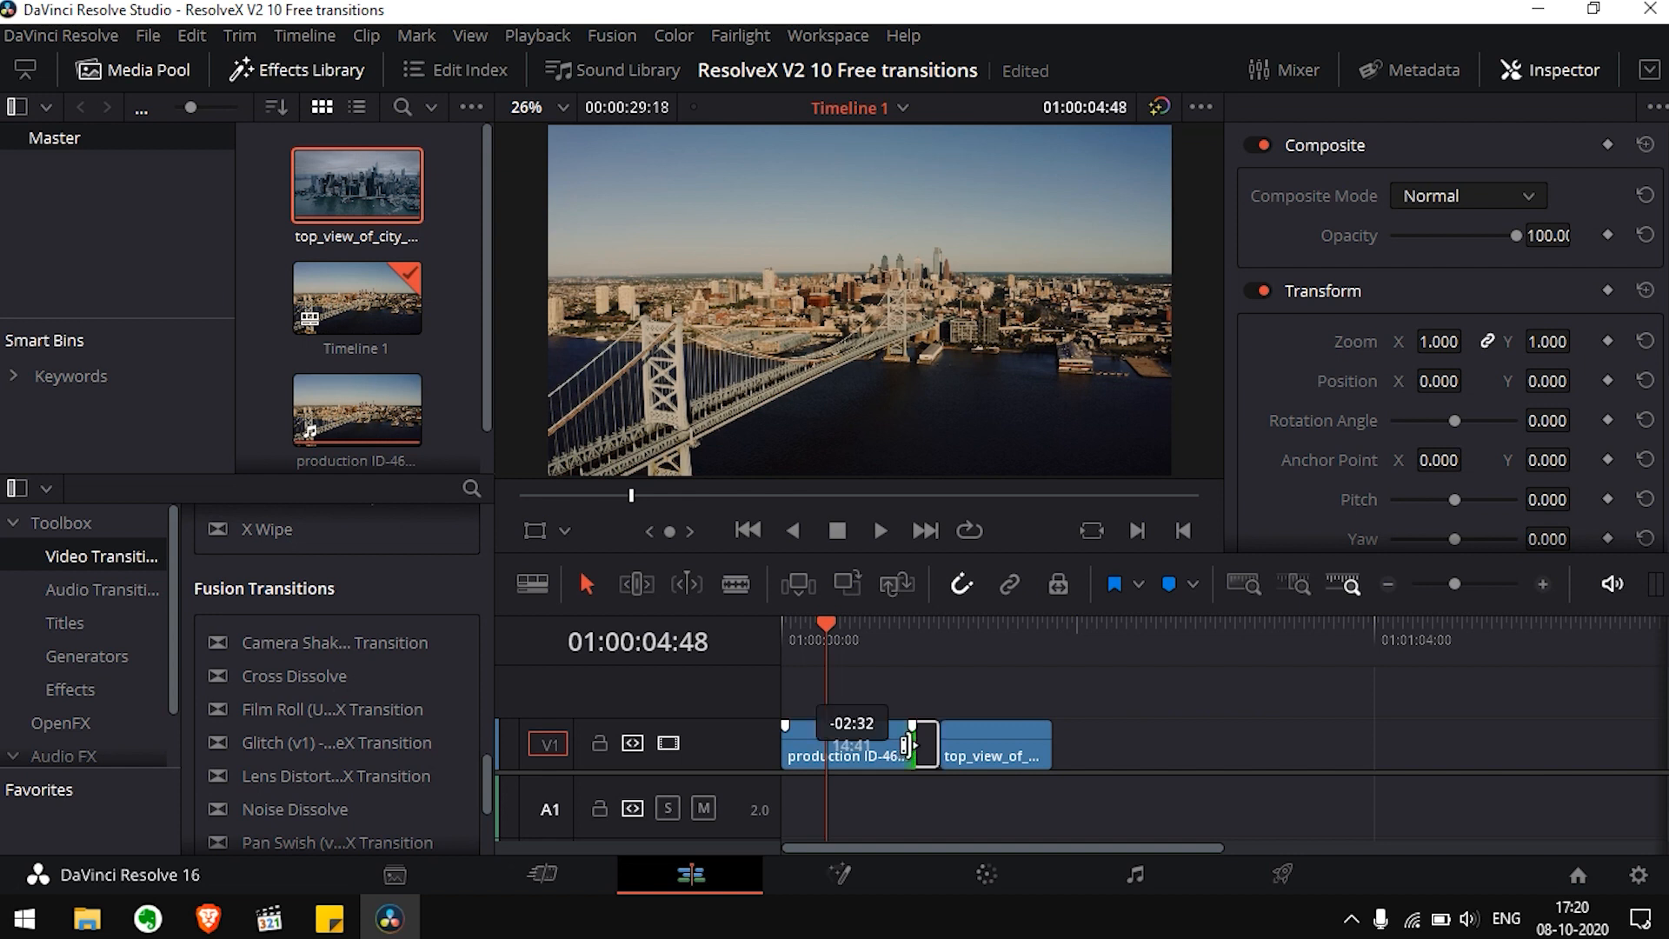
drag(904, 743, 963, 743)
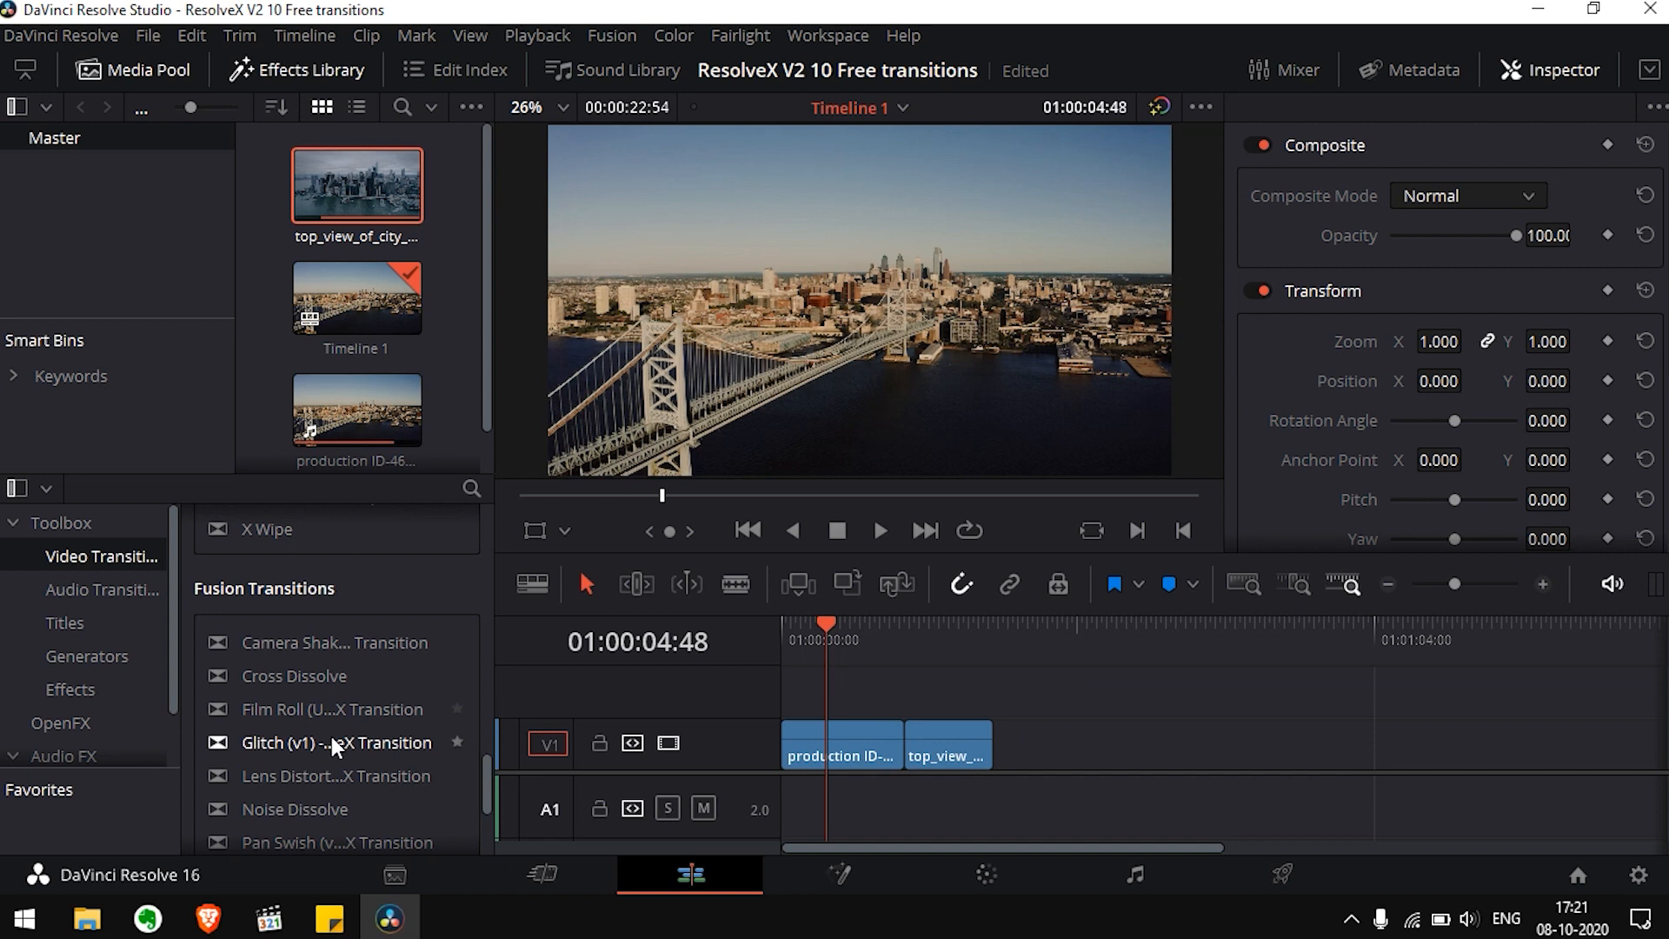
mouse_move(323, 725)
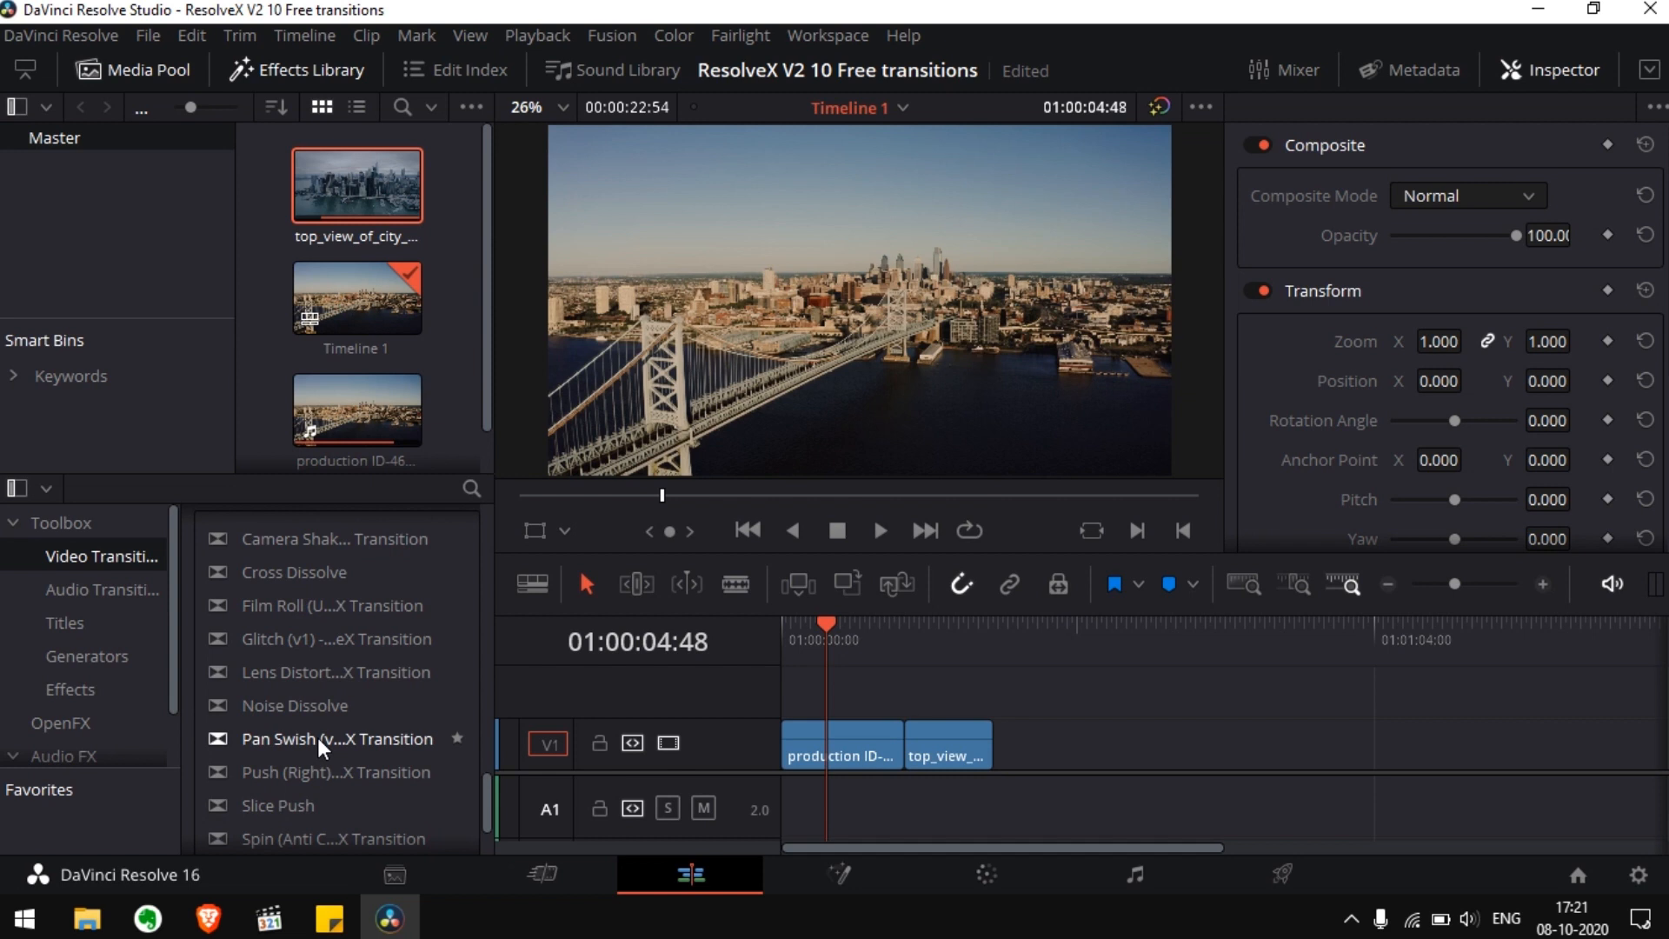
- Drop the Pan Swish (v1) ResolveX Transition onto the cut between the two clips
drag(336, 737, 873, 746)
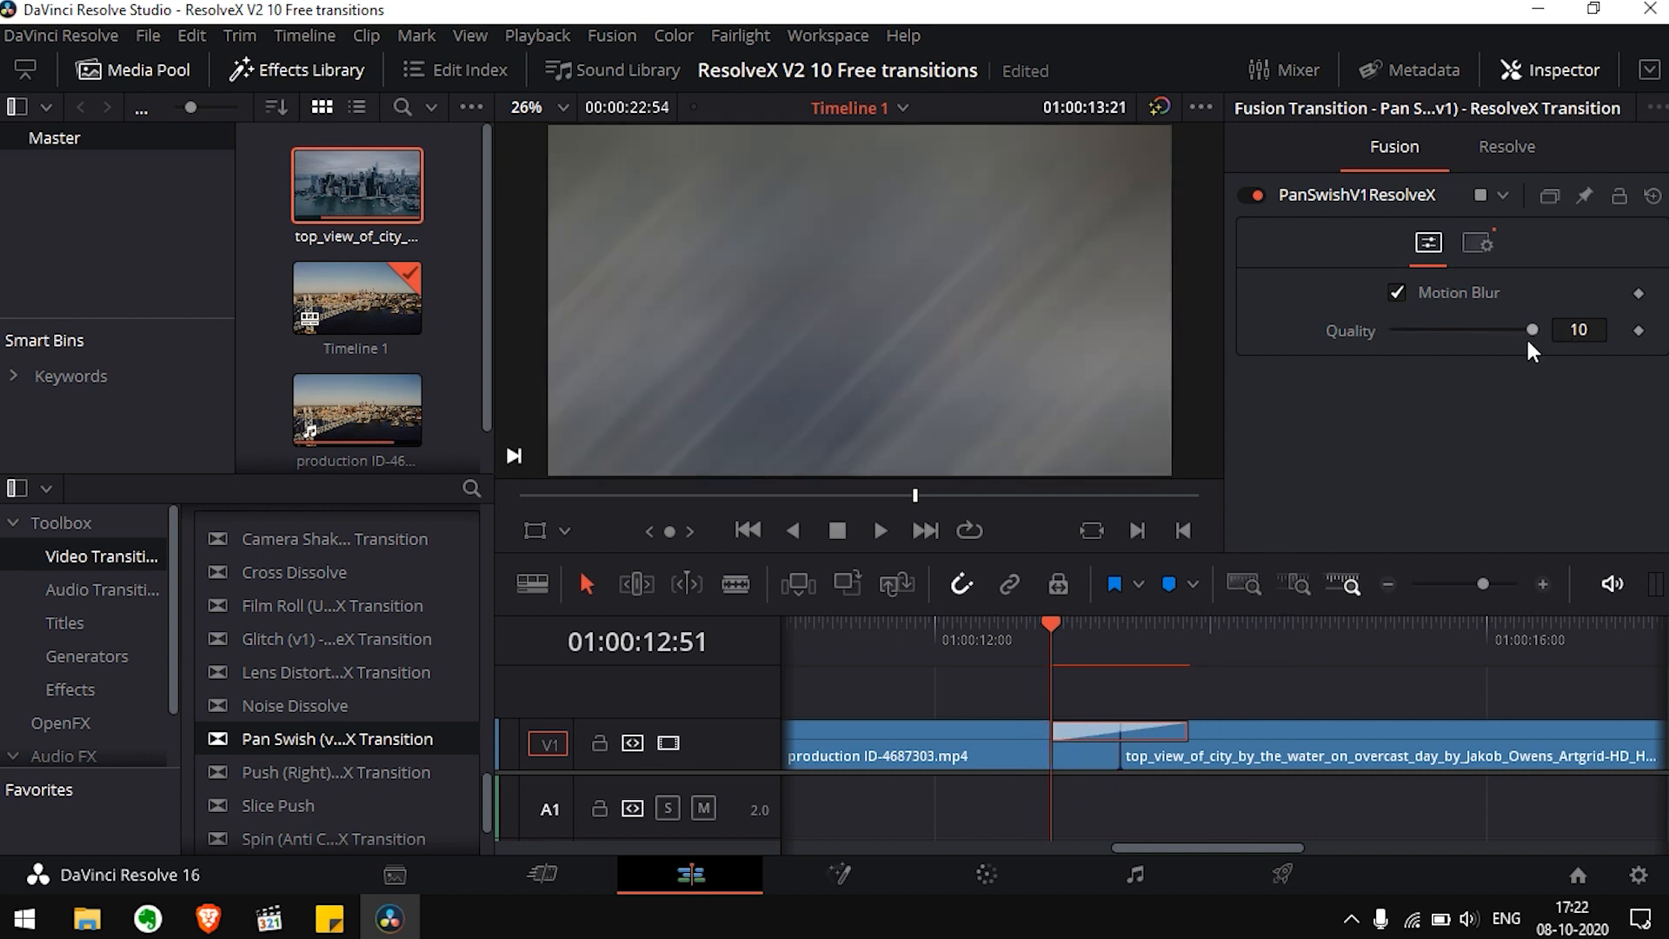
- Lower Pan Swish motion blur Quality to 8, set Render Cache to Smart, and play the transition
drag(1530, 330, 1506, 330)
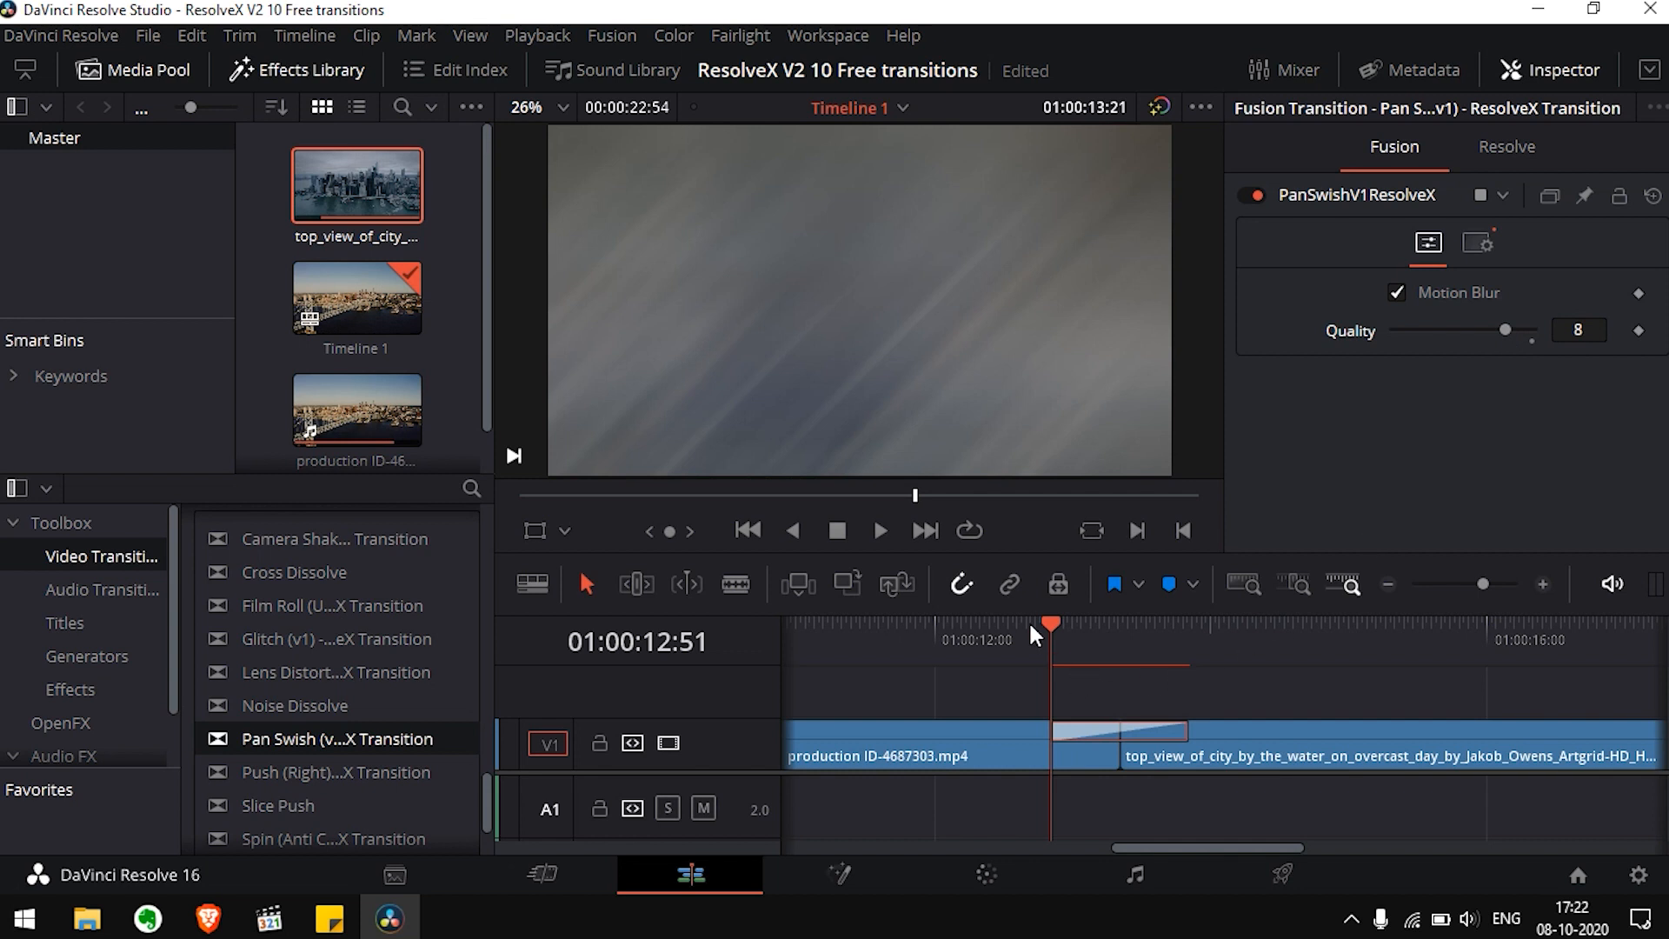
mouse_move(551, 51)
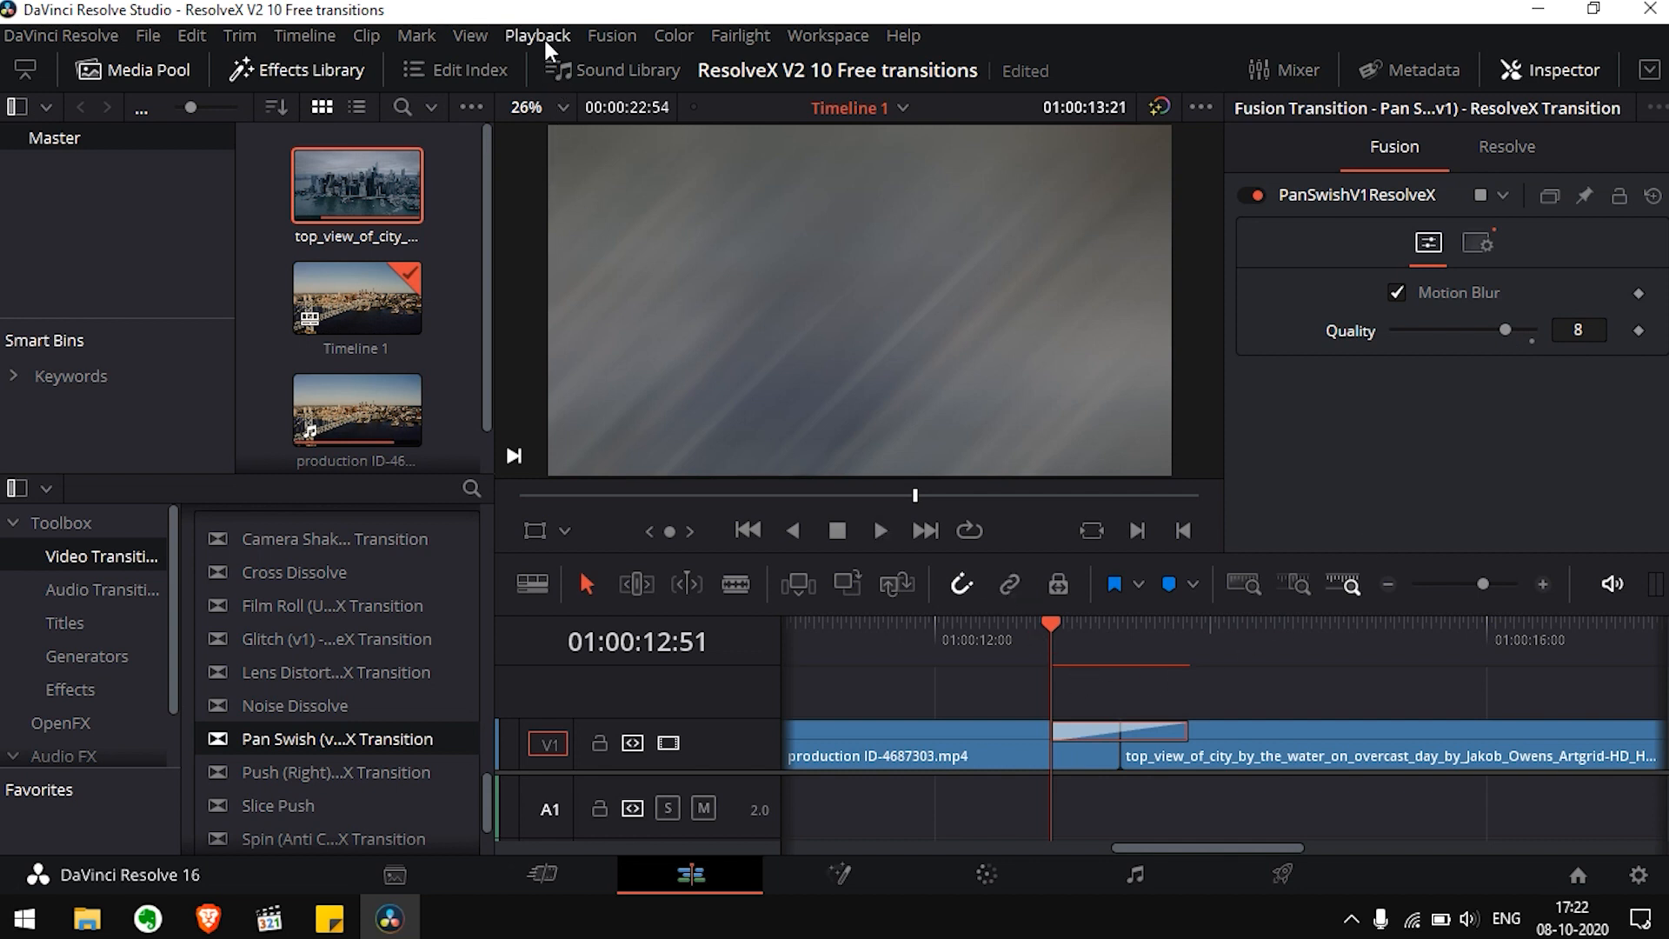
click(537, 34)
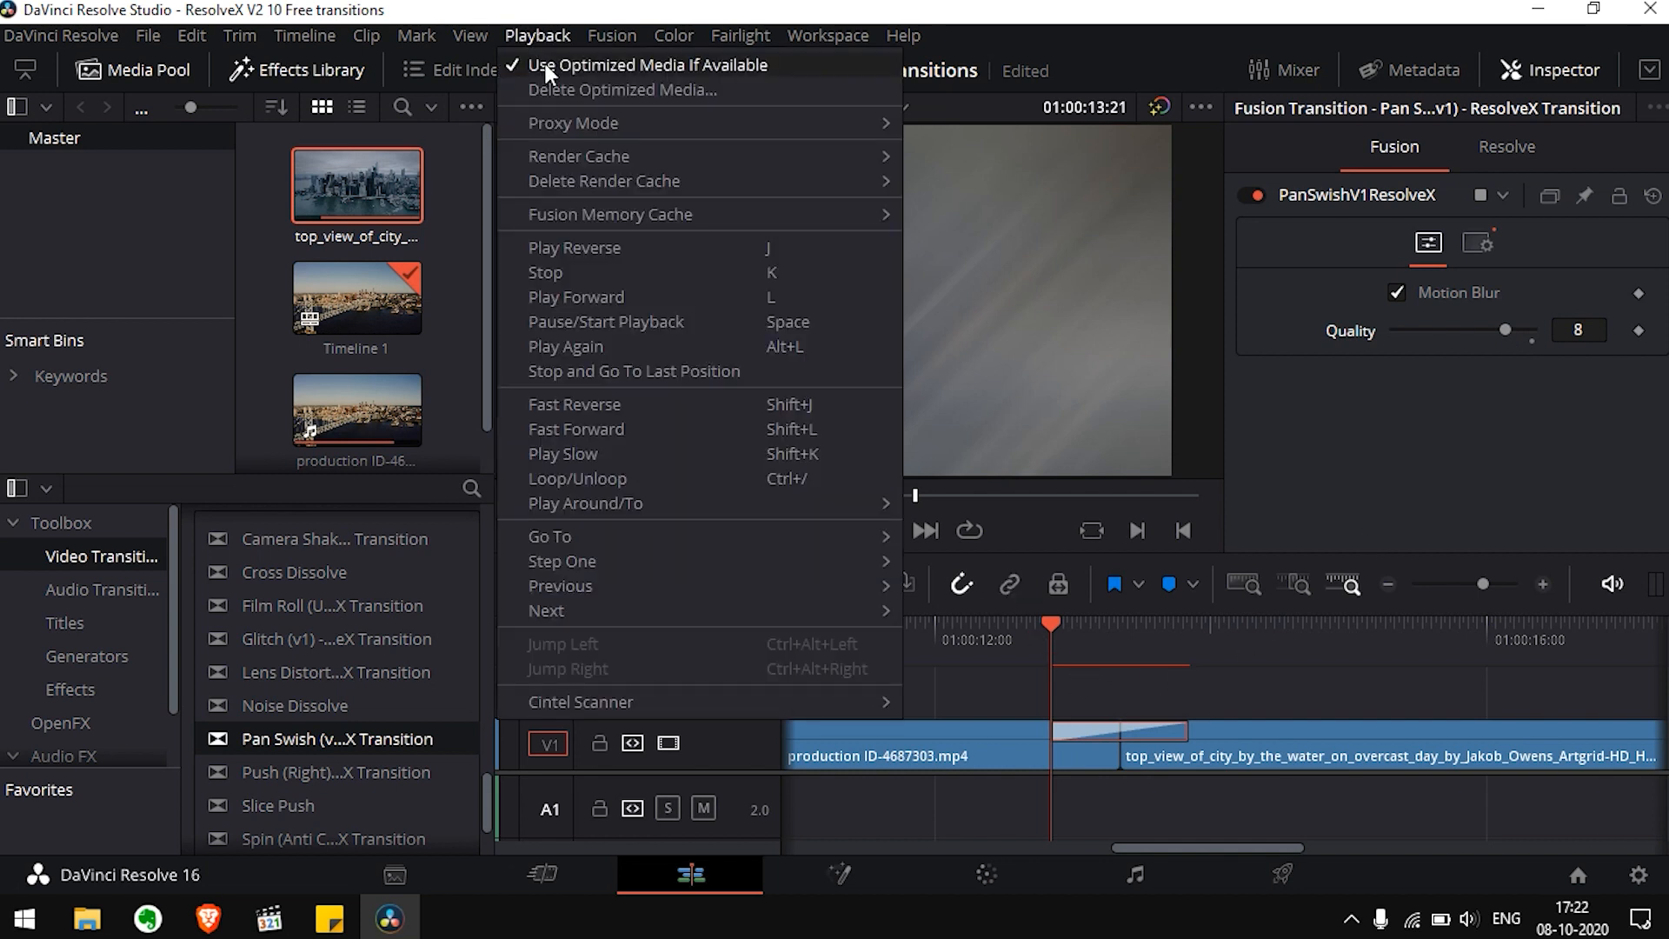
mouse_move(781, 158)
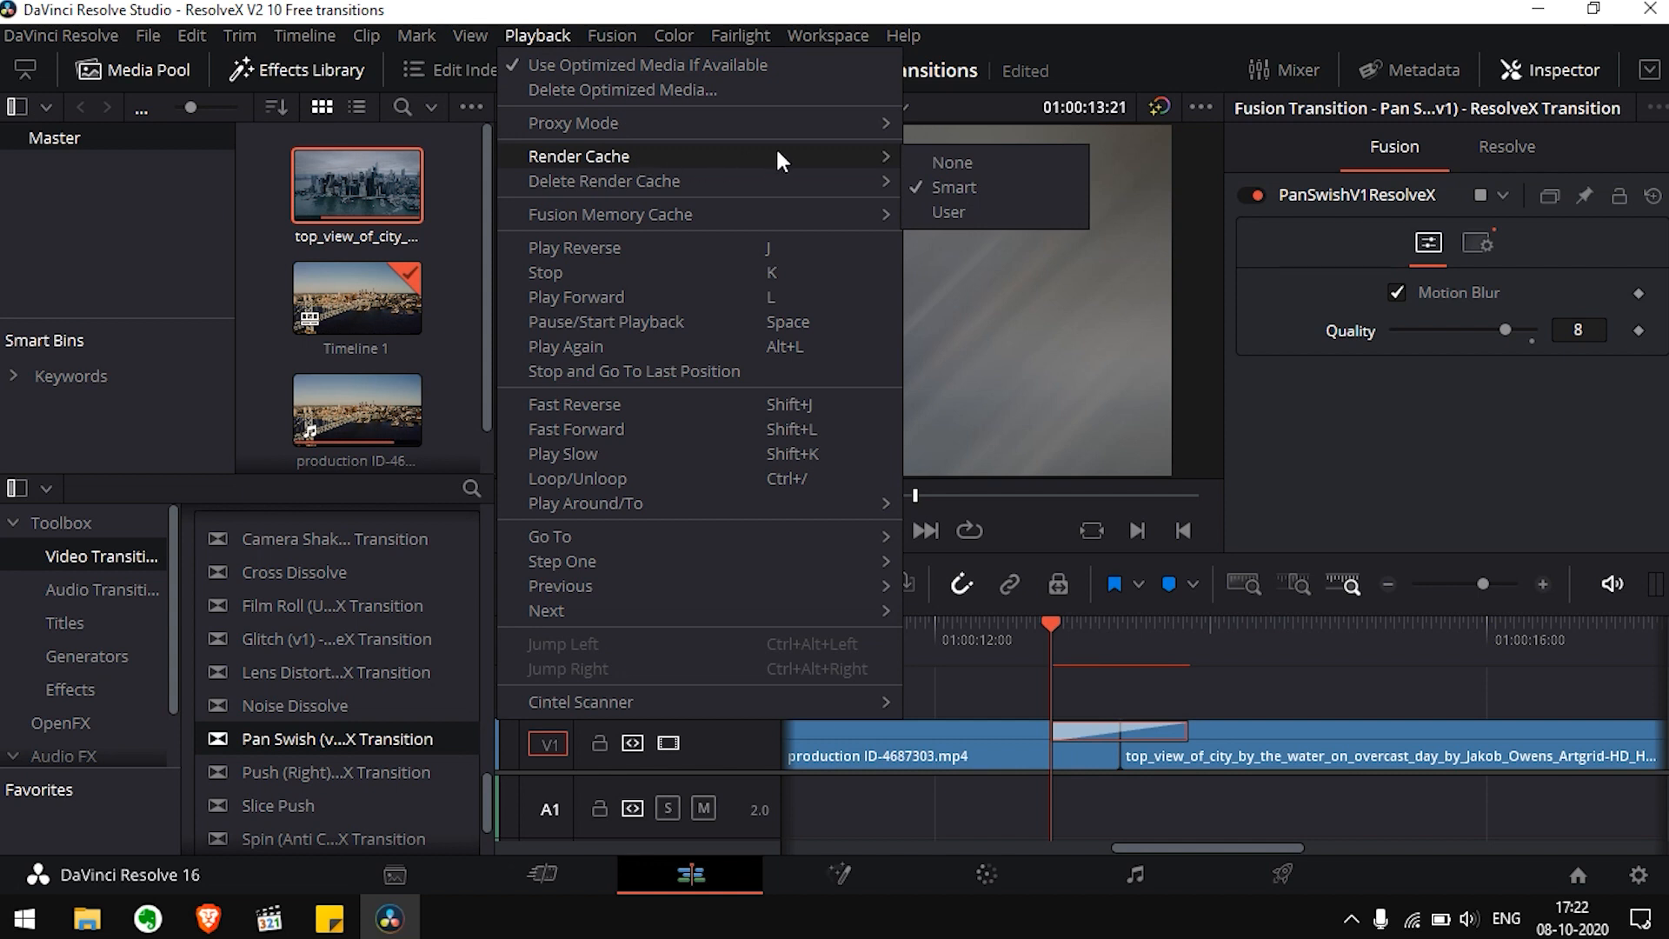
click(1060, 280)
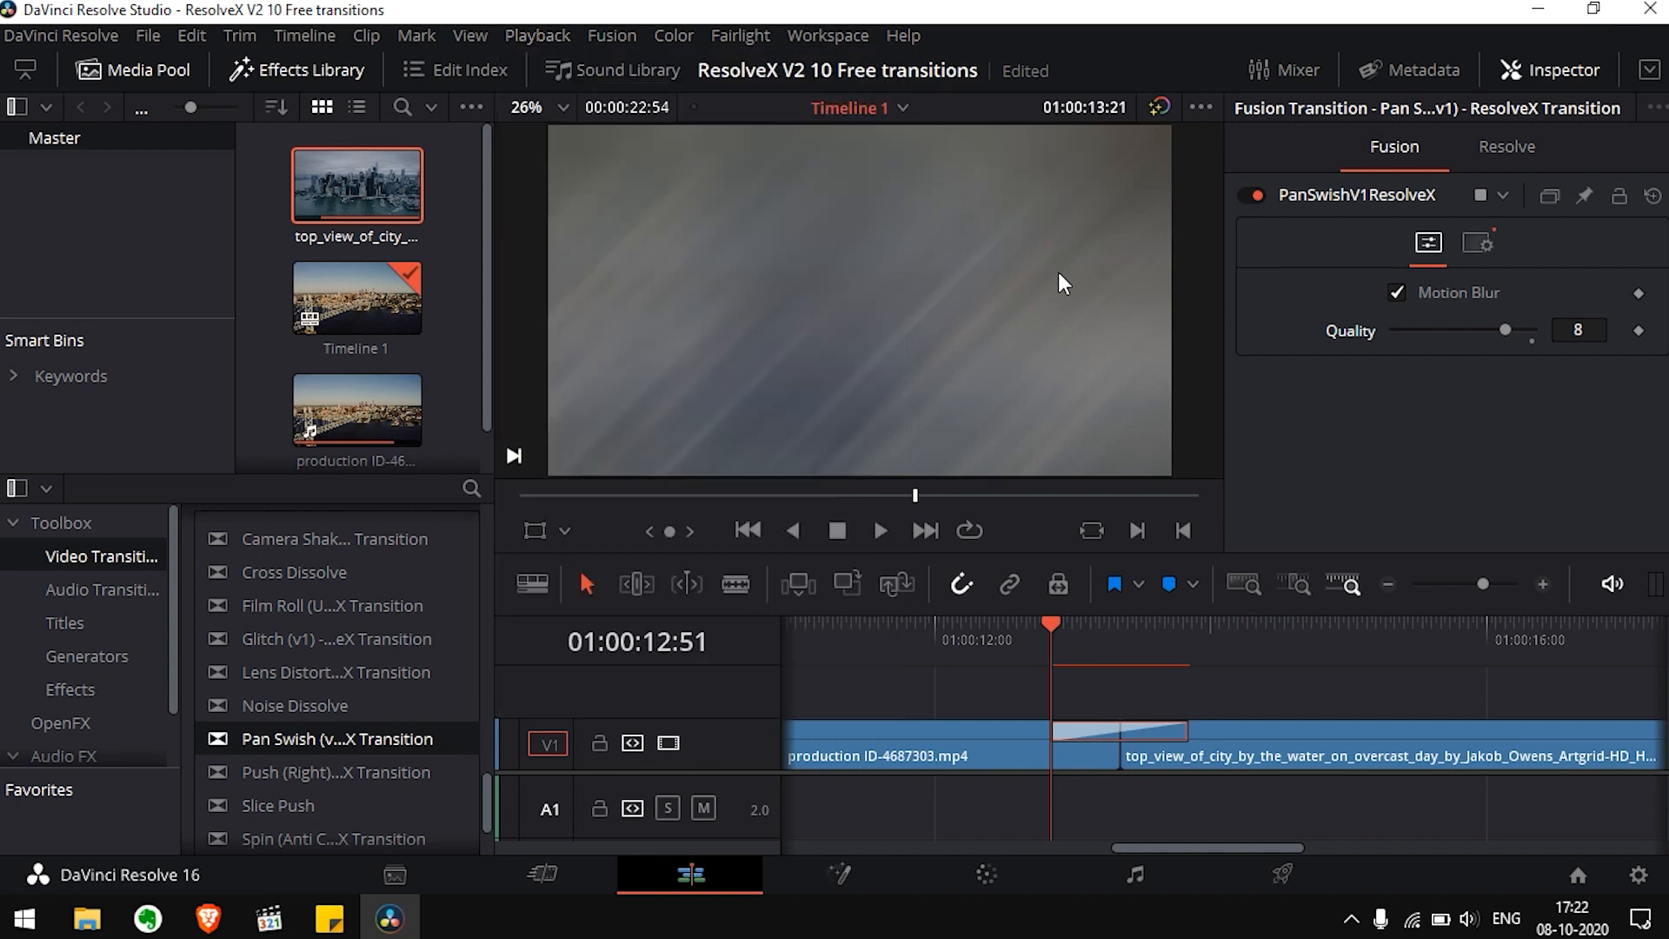
click(880, 530)
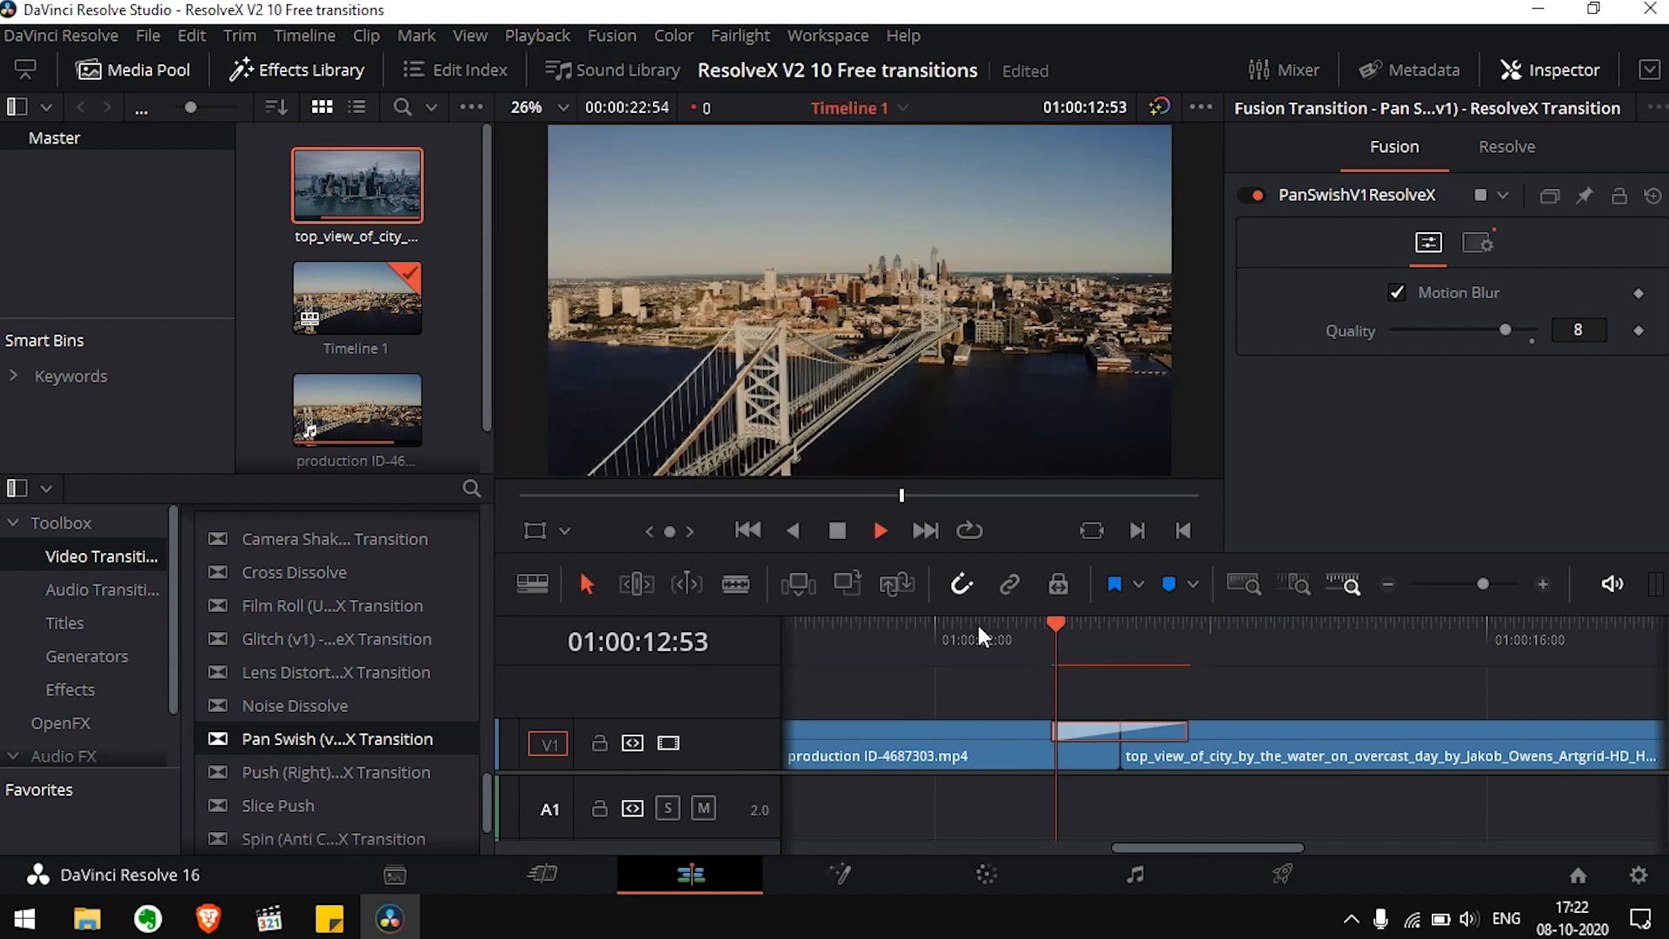